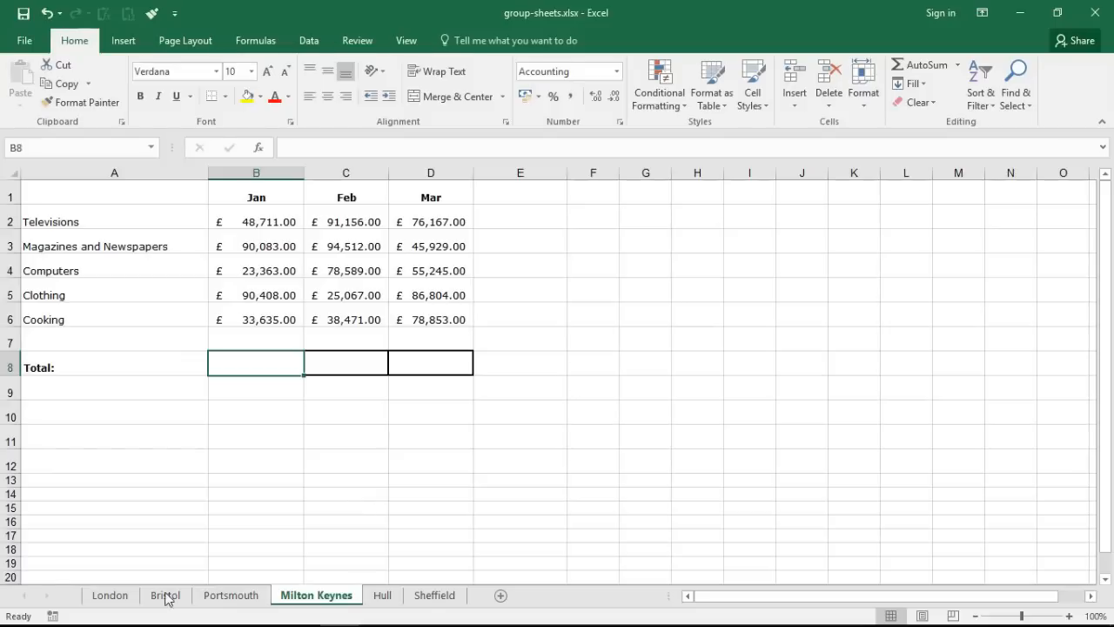
# Step: Browse the London and Portsmouth sheets and inspect the Jan–Feb sales figures
pyautogui.click(110, 595)
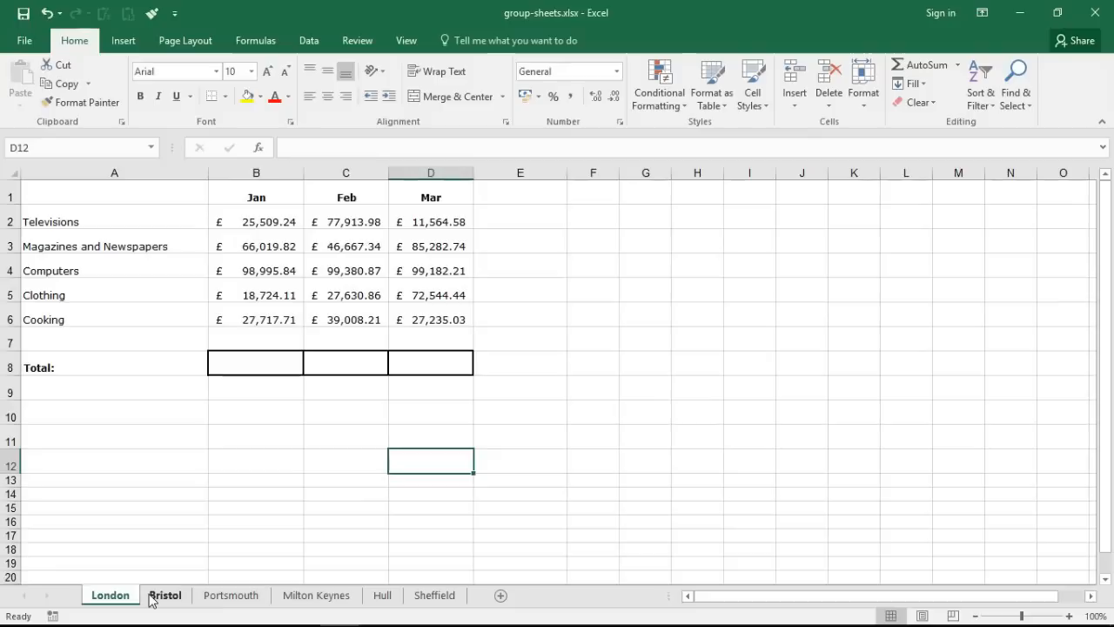
pyautogui.click(230, 596)
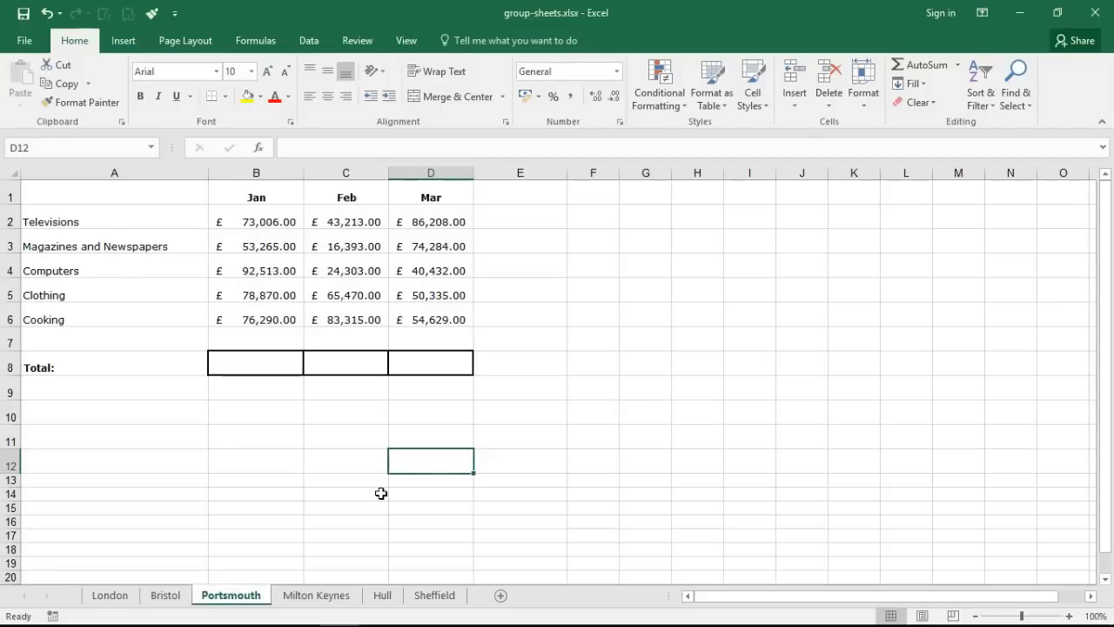
pyautogui.moveTo(255, 221); pyautogui.dragTo(345, 321)
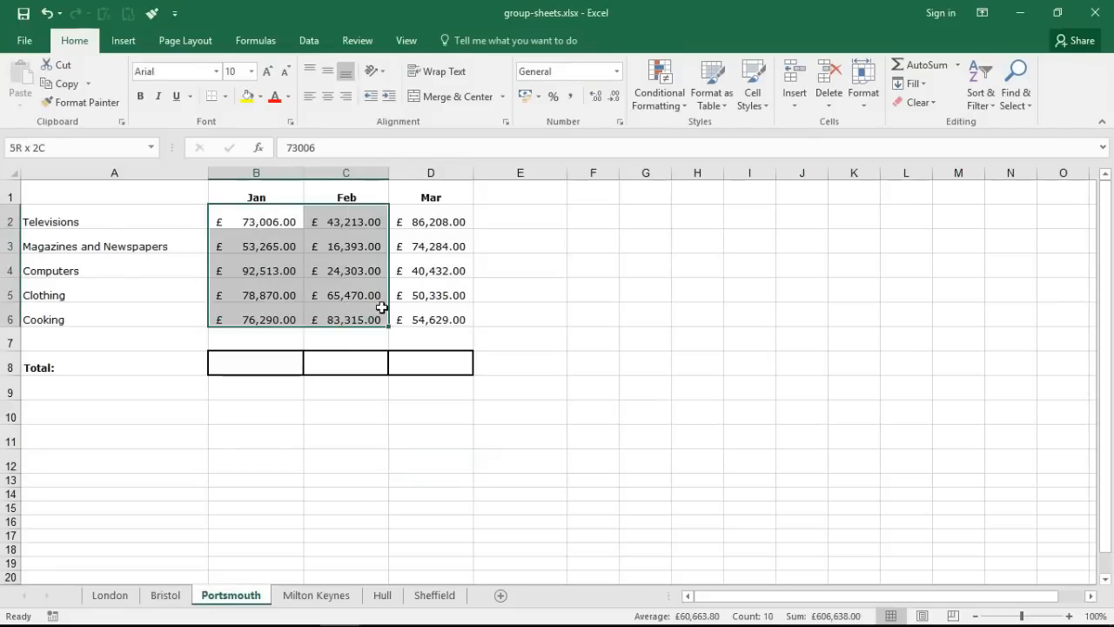
pyautogui.click(345, 411)
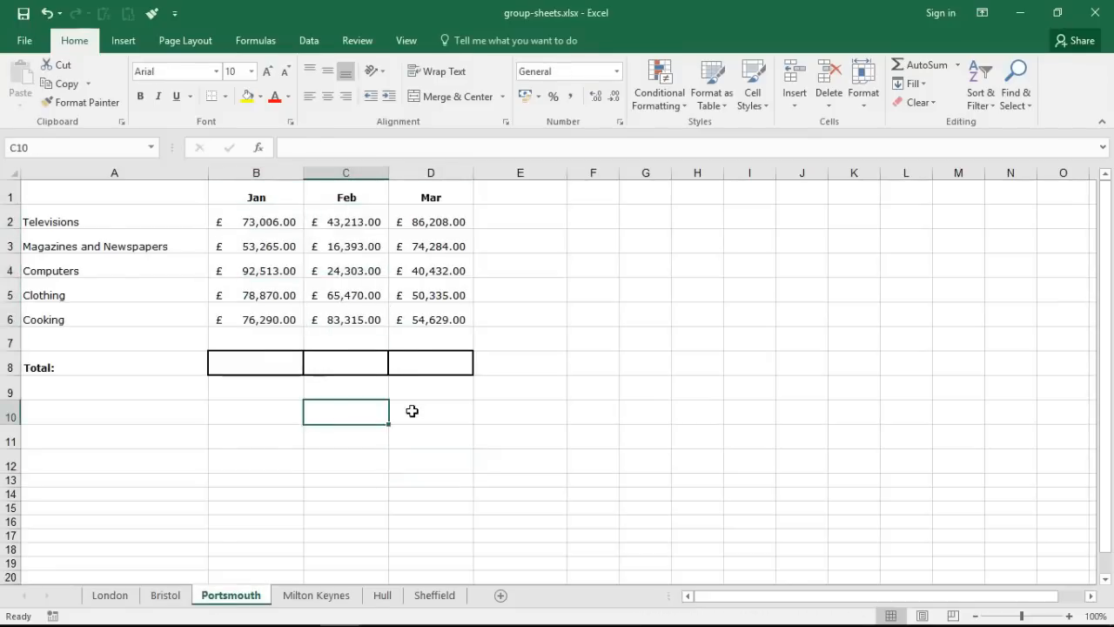
pyautogui.moveTo(397, 512)
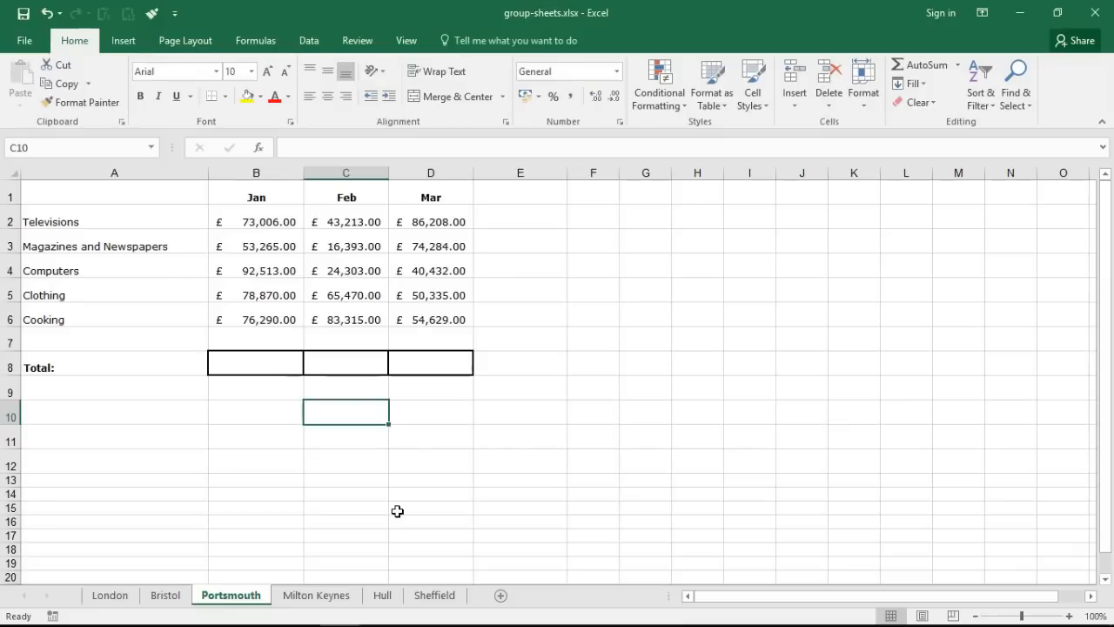
pyautogui.moveTo(366, 559)
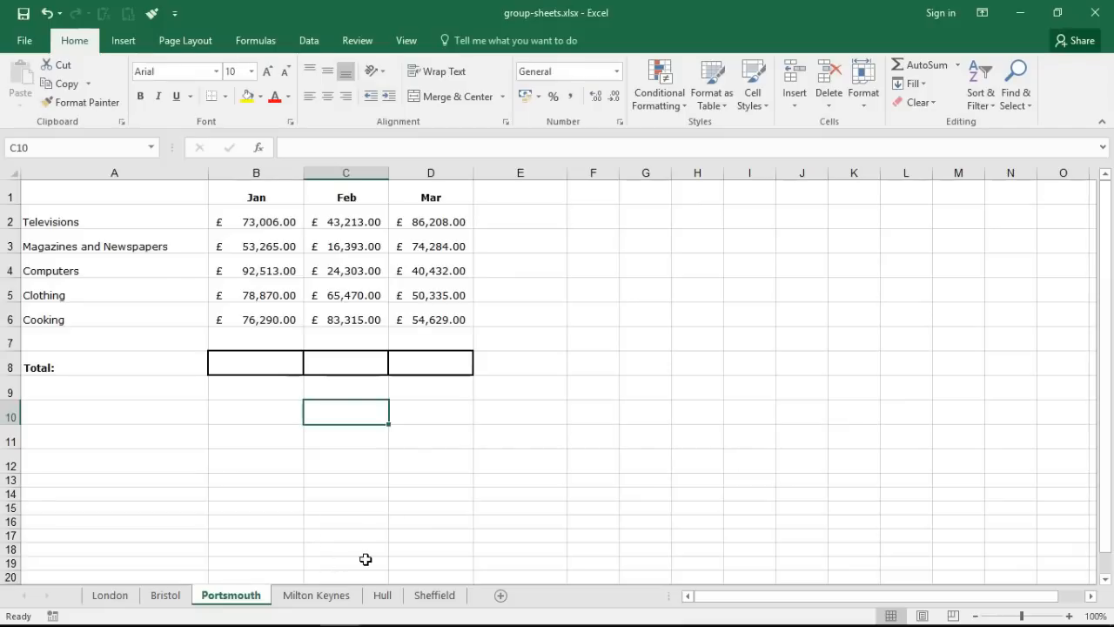
pyautogui.click(345, 563)
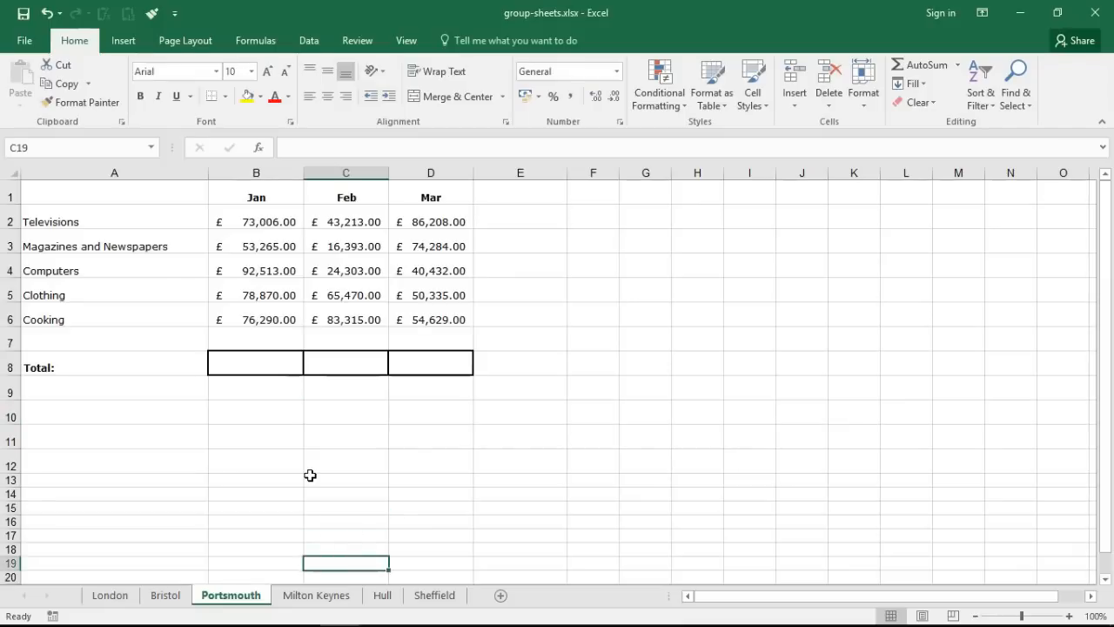
pyautogui.moveTo(286, 248)
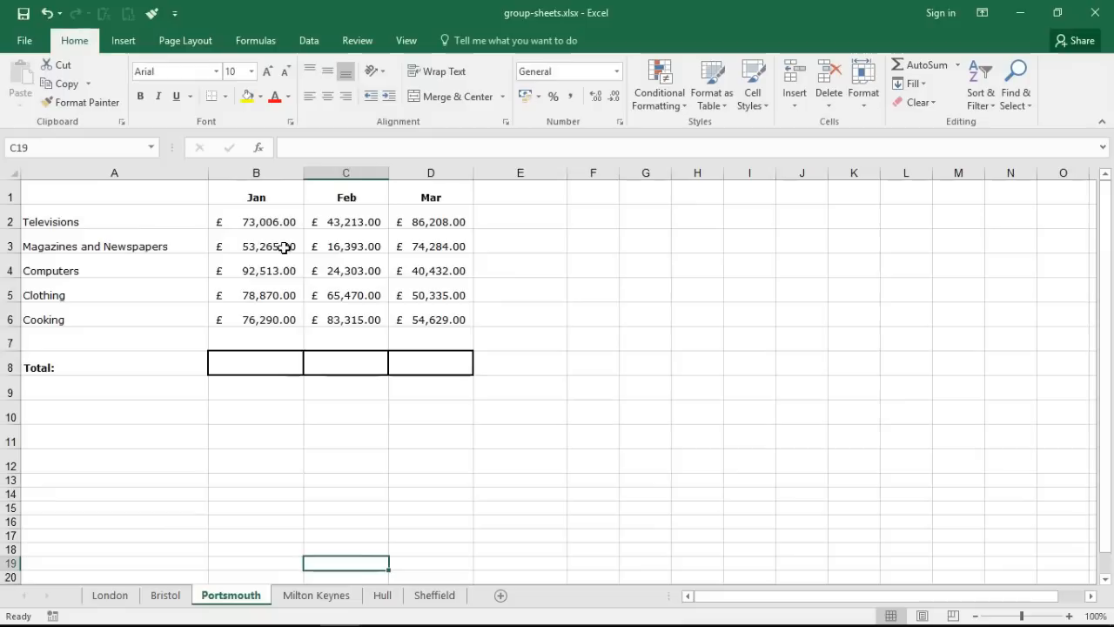
# Step: Review the month headers and empty Total row, then group all six city sheets
pyautogui.moveTo(256, 196); pyautogui.dragTo(345, 196)
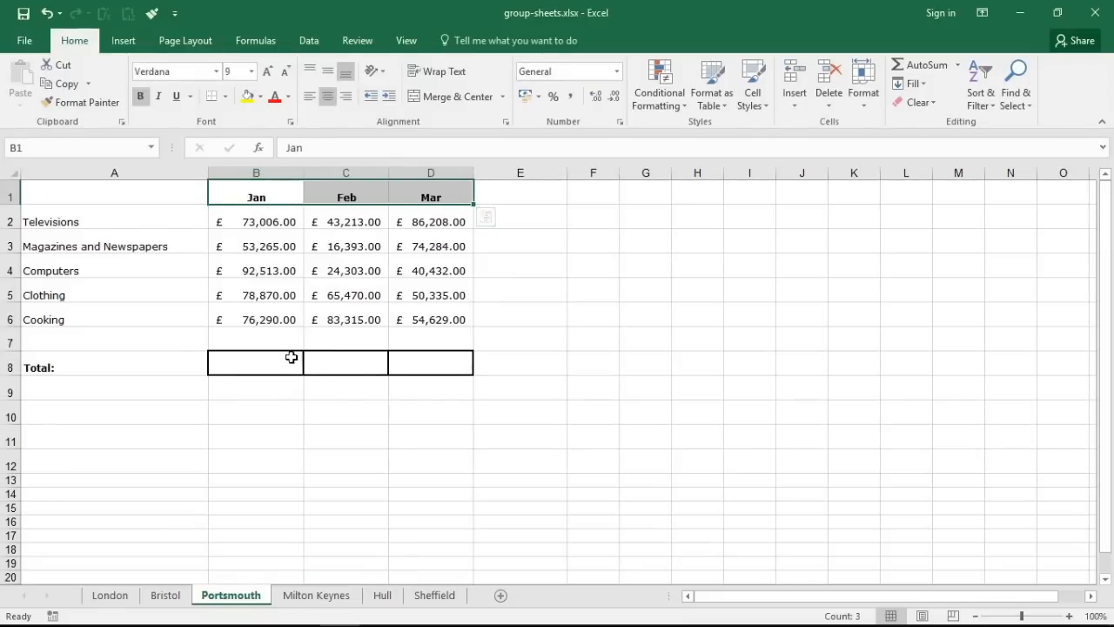
pyautogui.moveTo(254, 360); pyautogui.dragTo(430, 360)
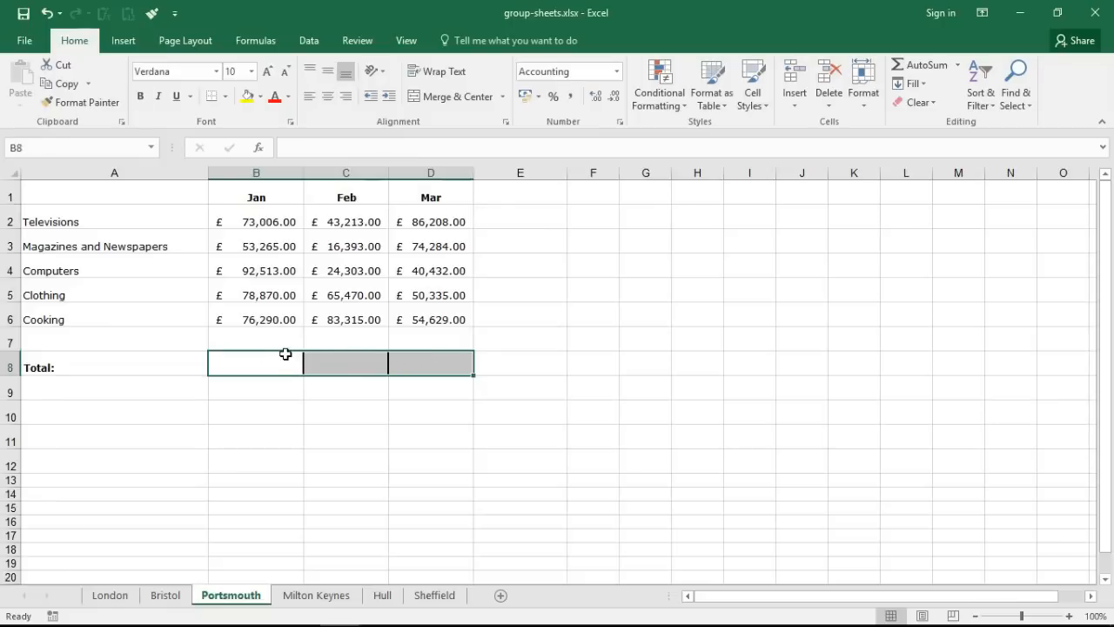
pyautogui.click(345, 407)
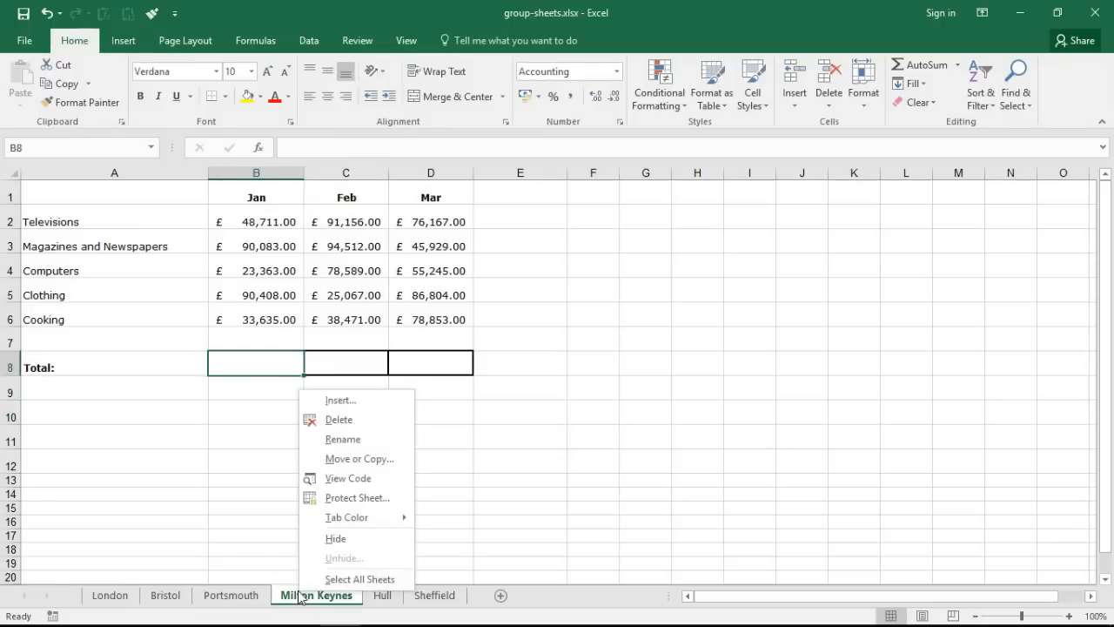
pyautogui.moveTo(355, 578)
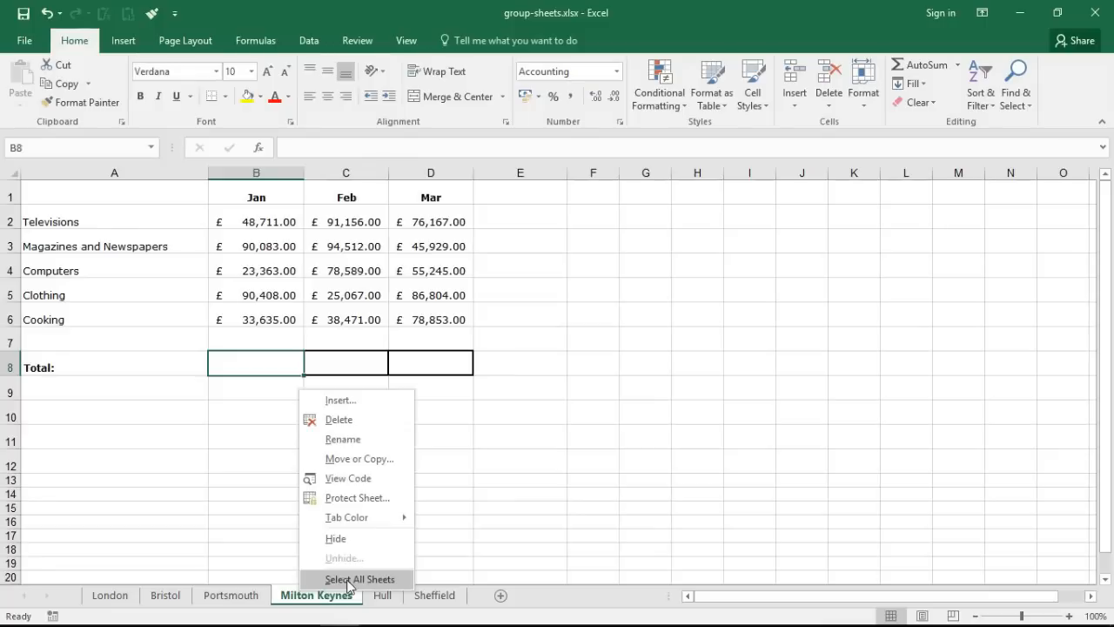
pyautogui.click(359, 578)
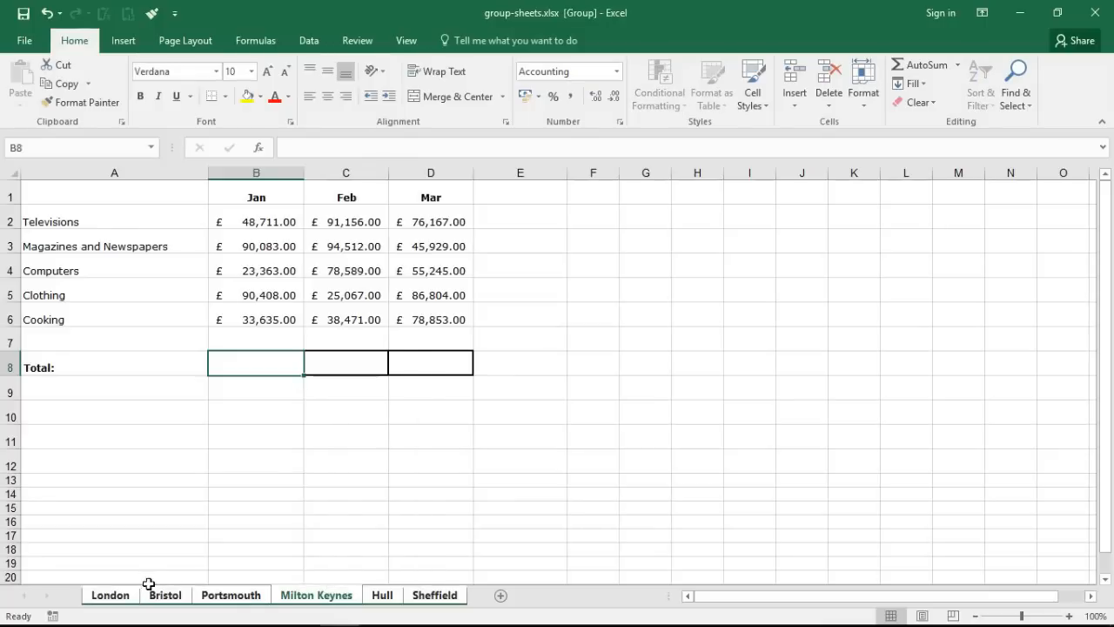
pyautogui.moveTo(459, 456)
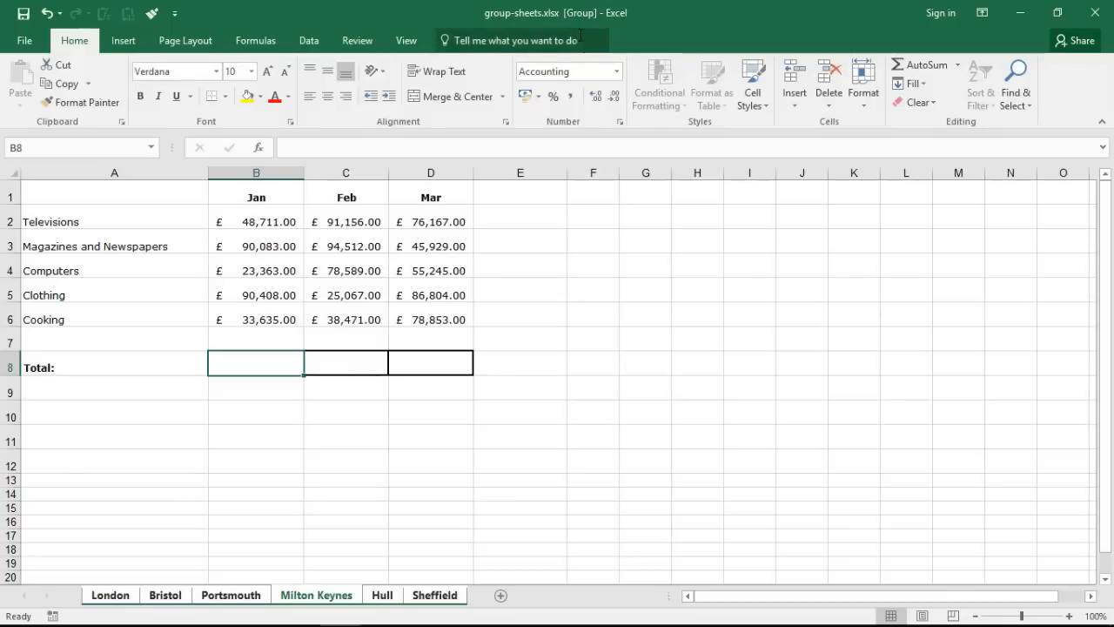
pyautogui.moveTo(531, 17)
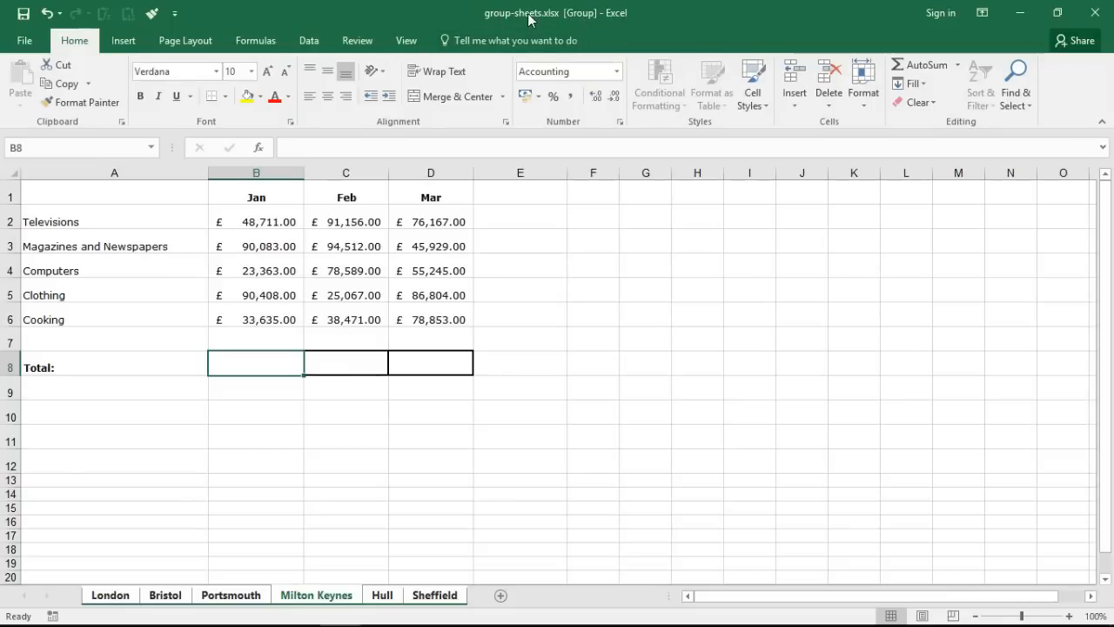
pyautogui.moveTo(566, 34)
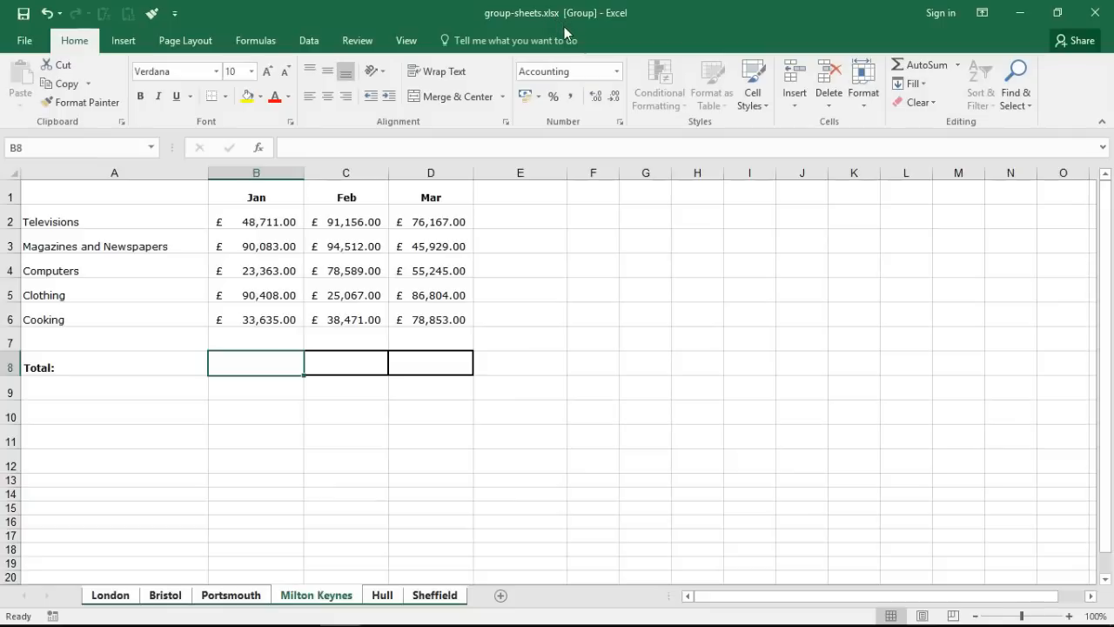
pyautogui.moveTo(531, 24)
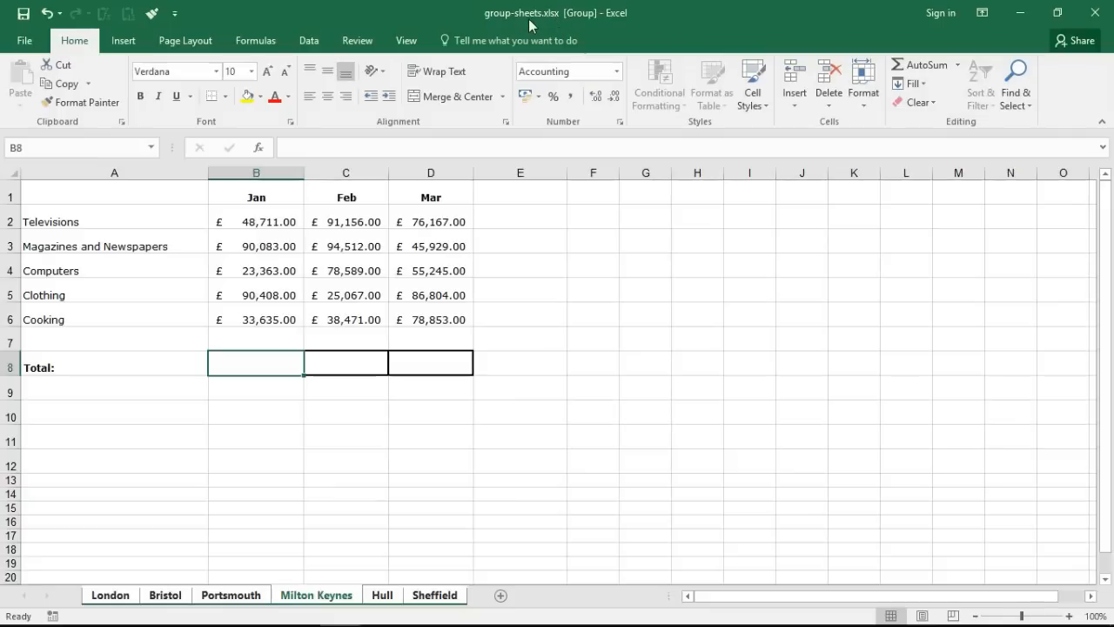
pyautogui.moveTo(575, 14)
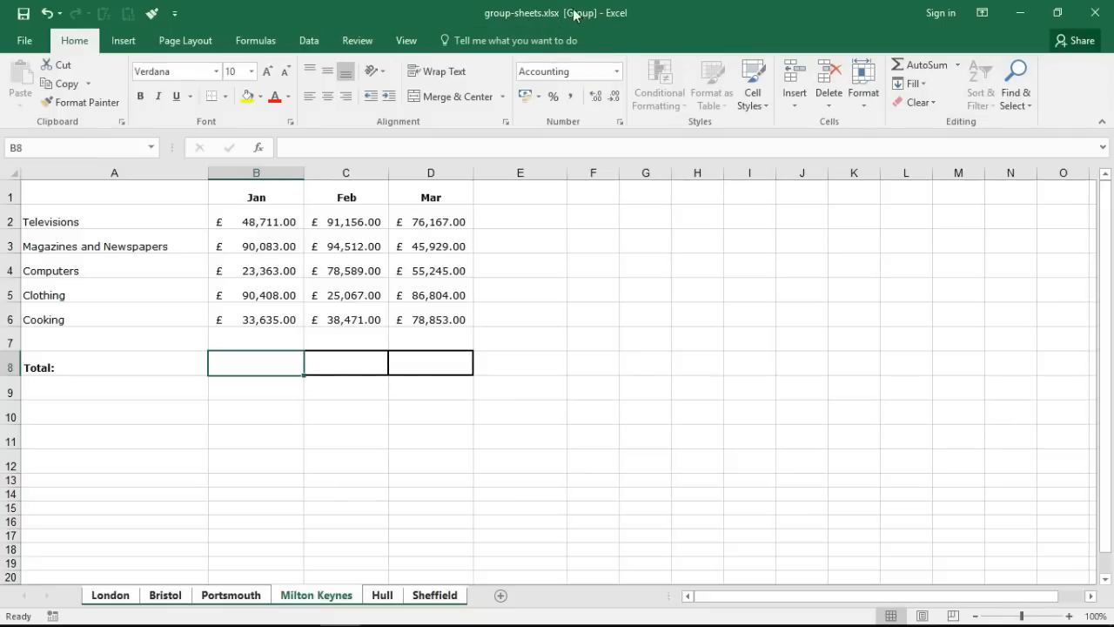
pyautogui.moveTo(477, 303)
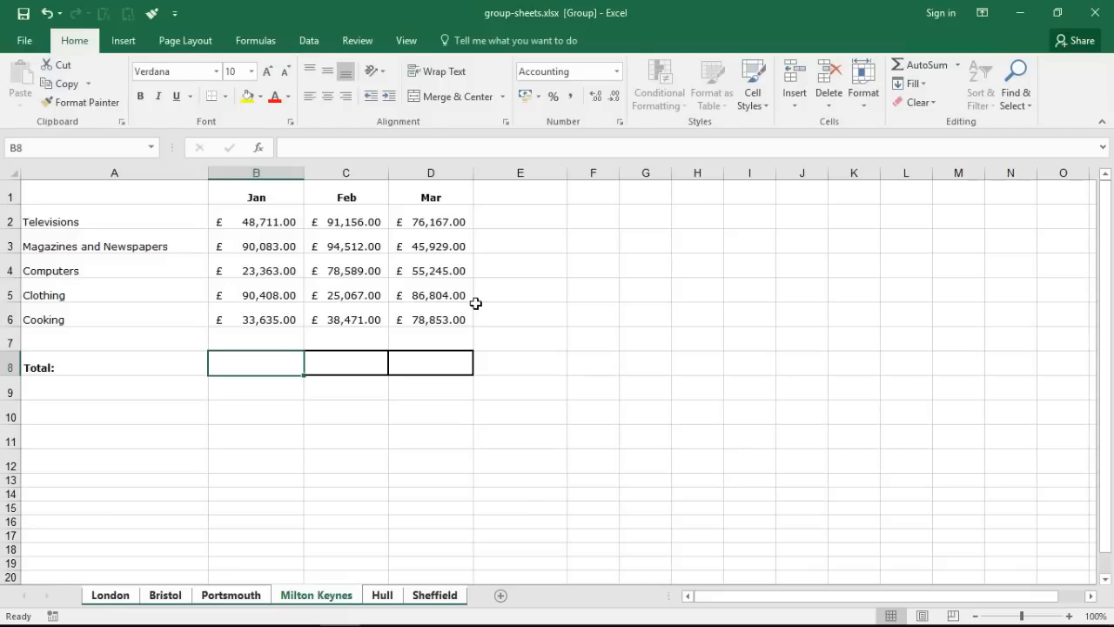
# Step: Fill the Jan, Feb and Mar header cells B1:D1 light green on the grouped sheets
pyautogui.moveTo(255, 196); pyautogui.dragTo(345, 196)
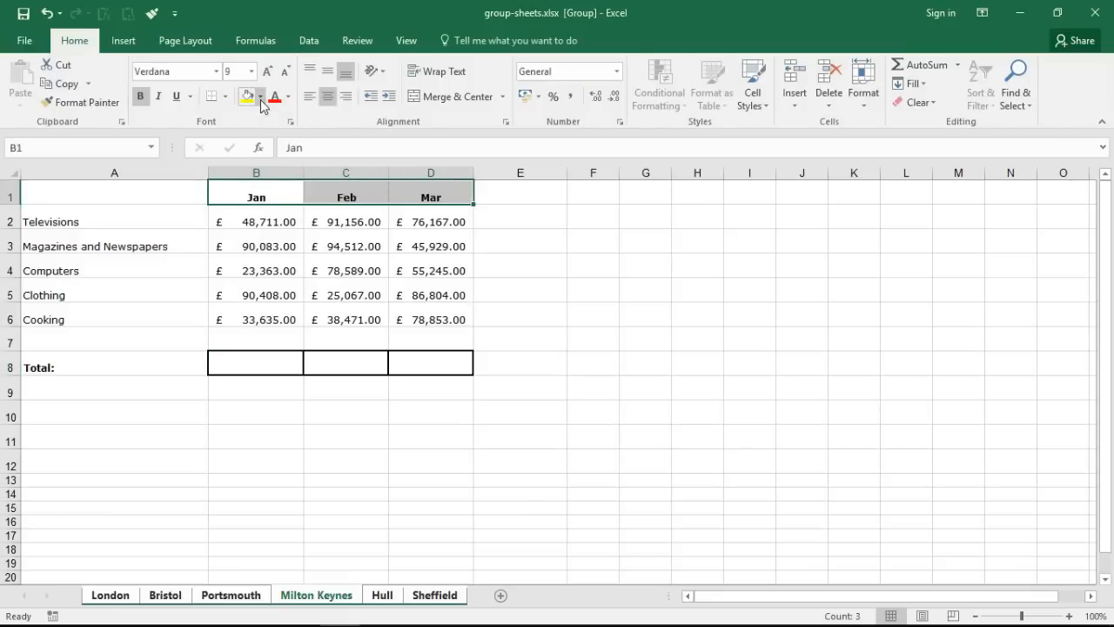
pyautogui.click(261, 98)
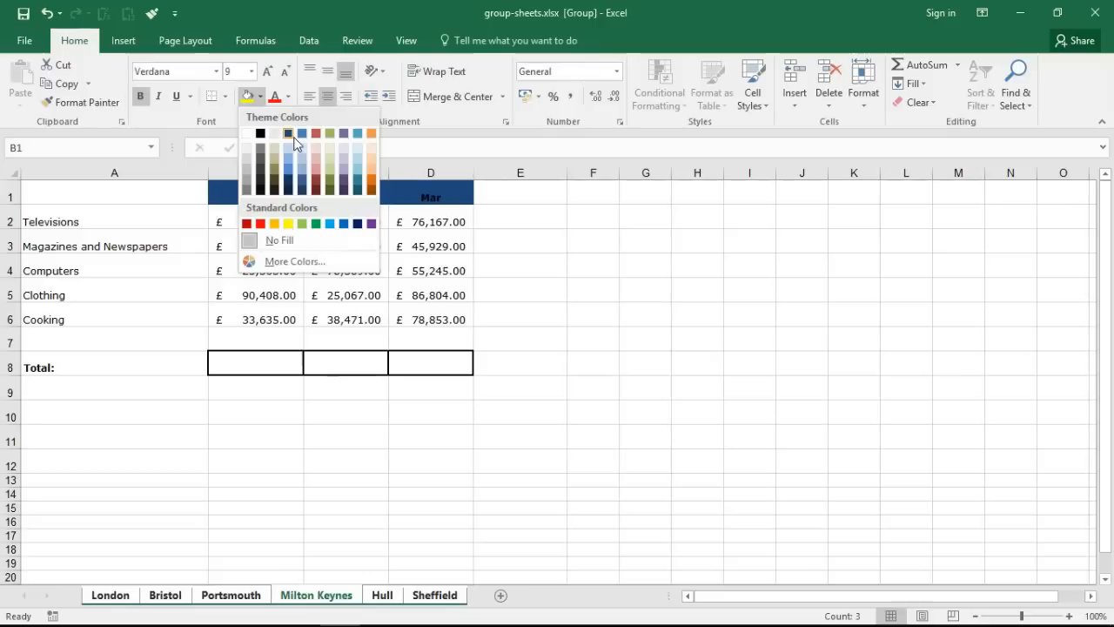
pyautogui.moveTo(331, 164)
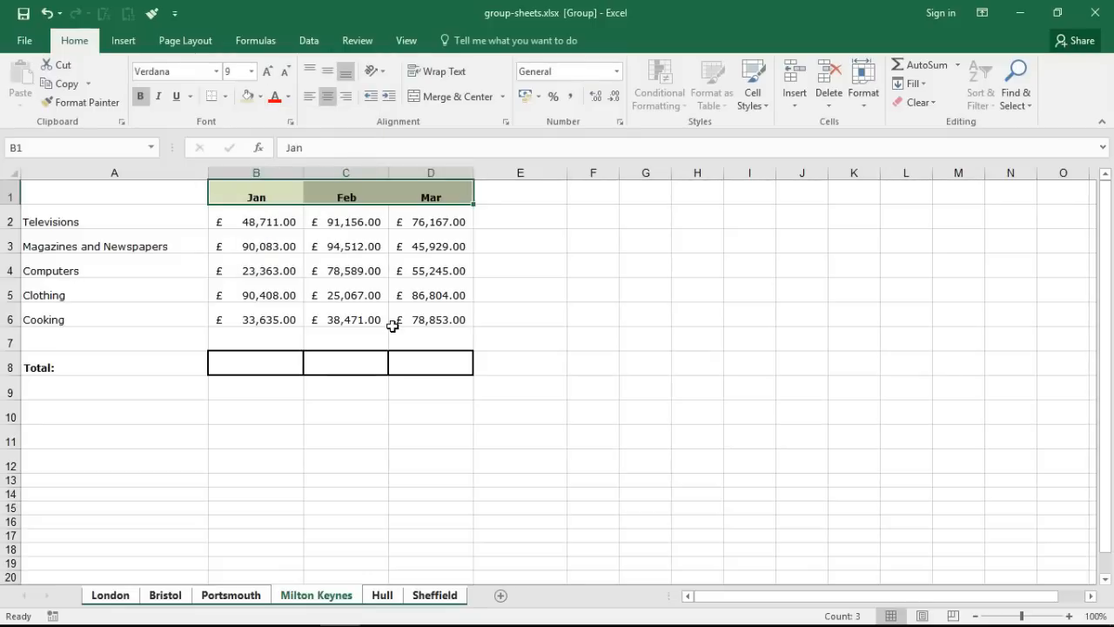
pyautogui.click(254, 365)
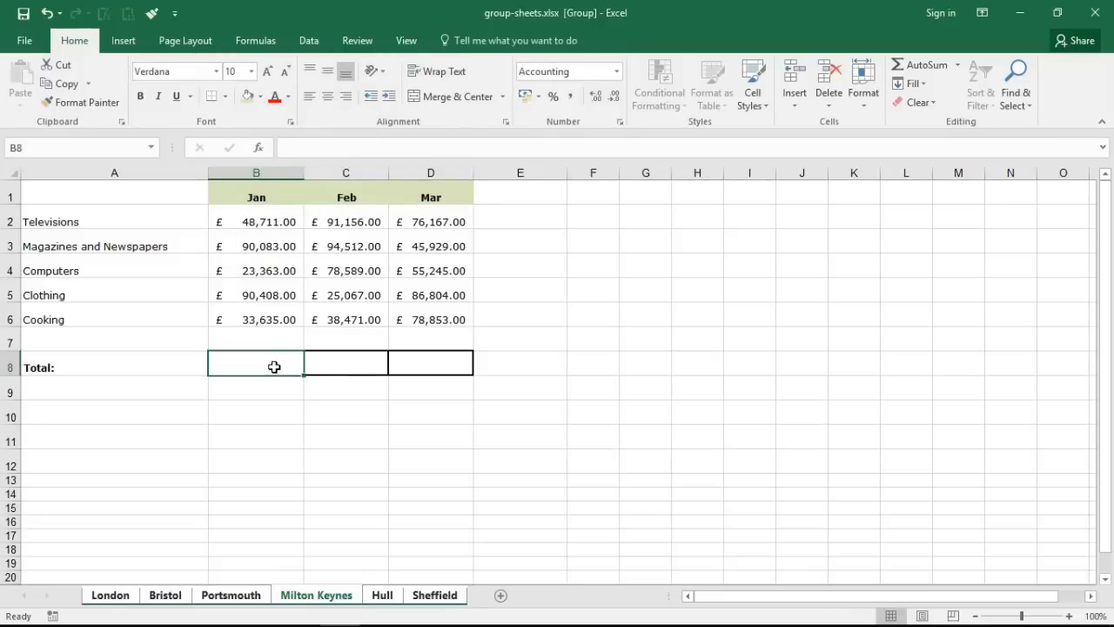
pyautogui.moveTo(925, 65)
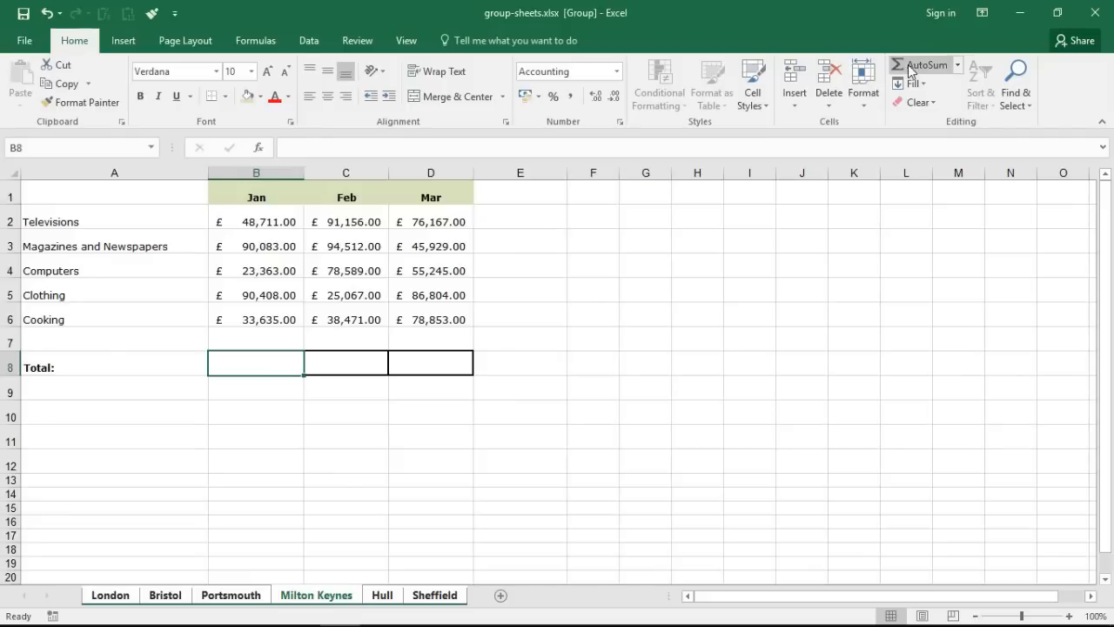
# Step: Insert SUM totals of B2:B6 into the Total row for Jan, Feb and Mar
pyautogui.click(921, 65)
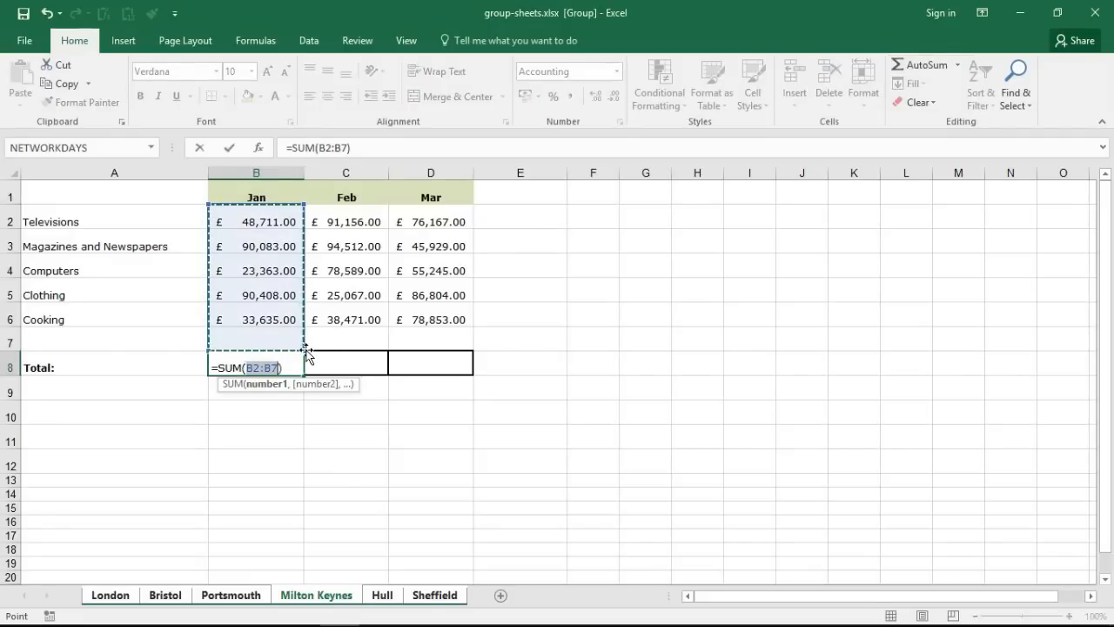
pyautogui.moveTo(316, 287)
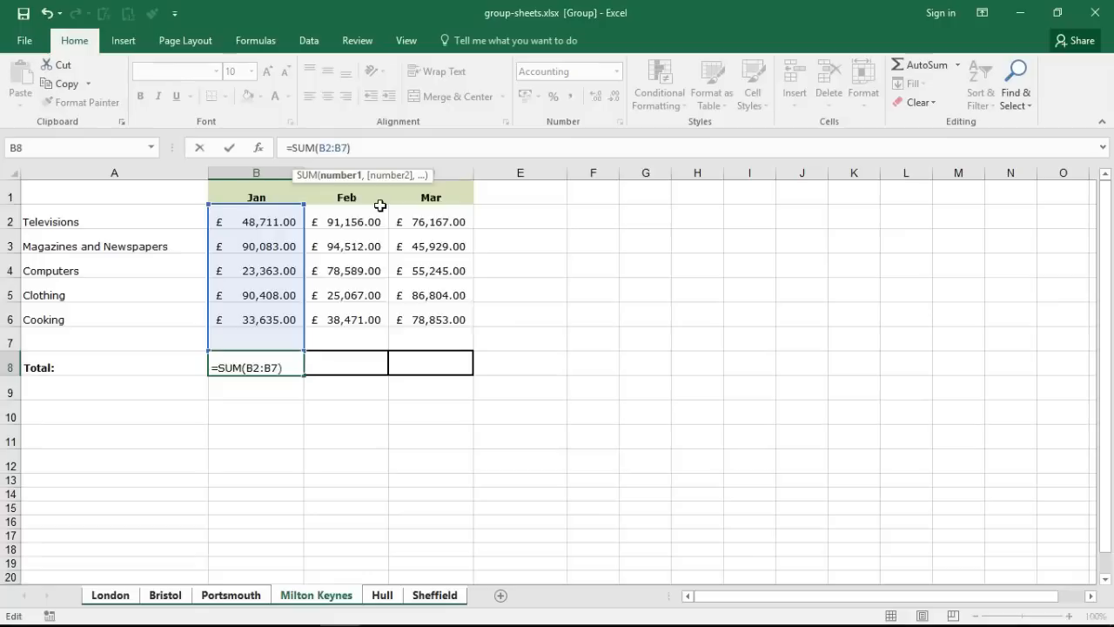
pyautogui.press('Return')
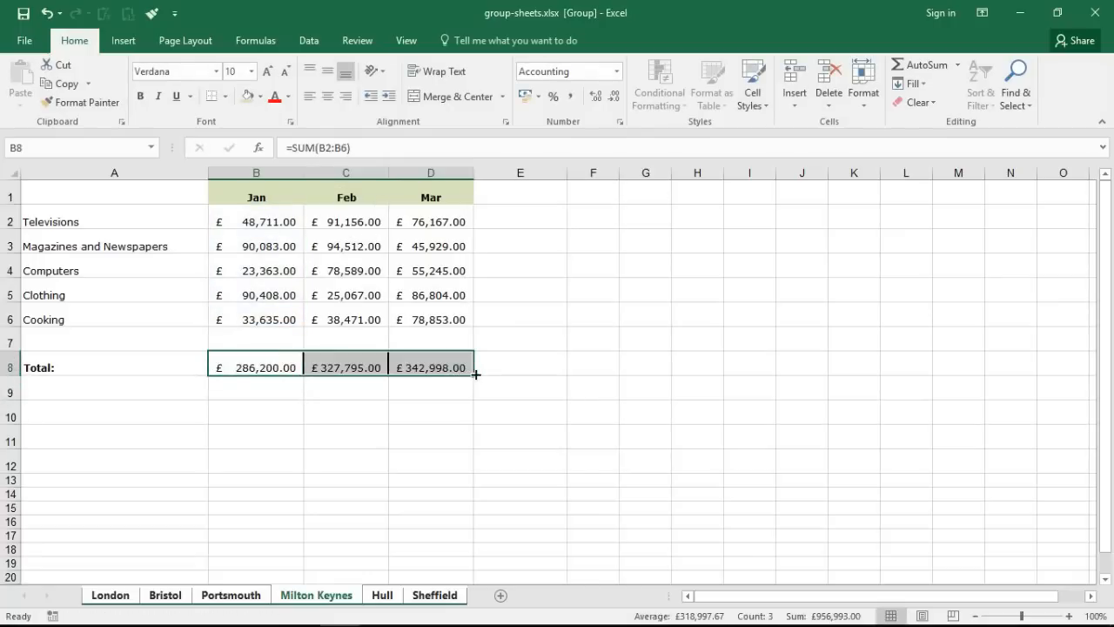
pyautogui.moveTo(352, 392)
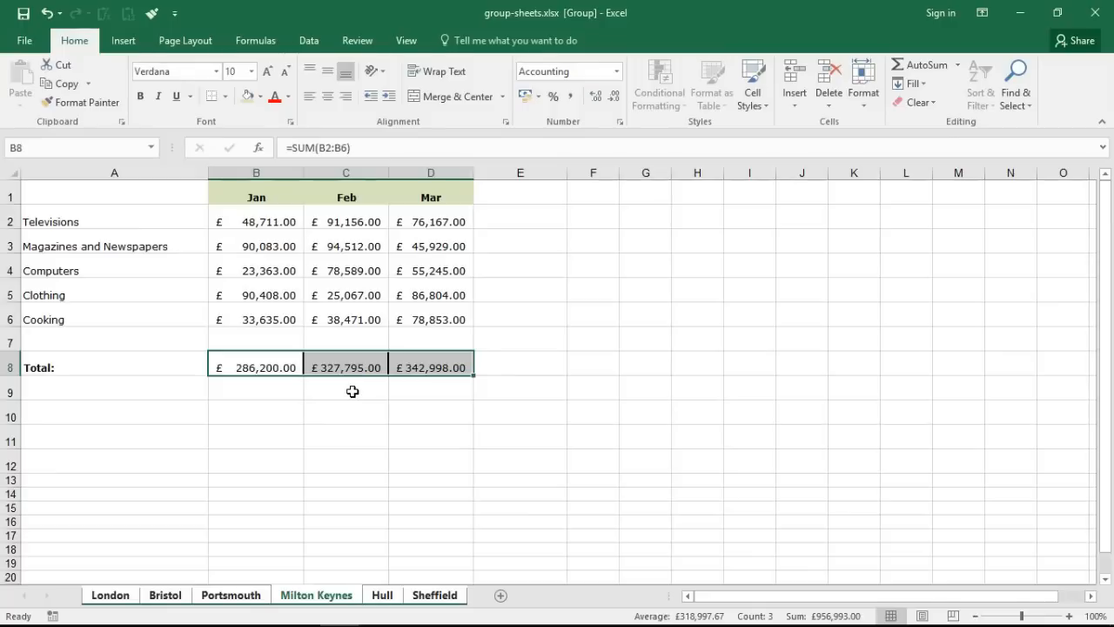
# Step: Ungroup the six city sheets so Portsmouth shows its own totals
pyautogui.click(345, 392)
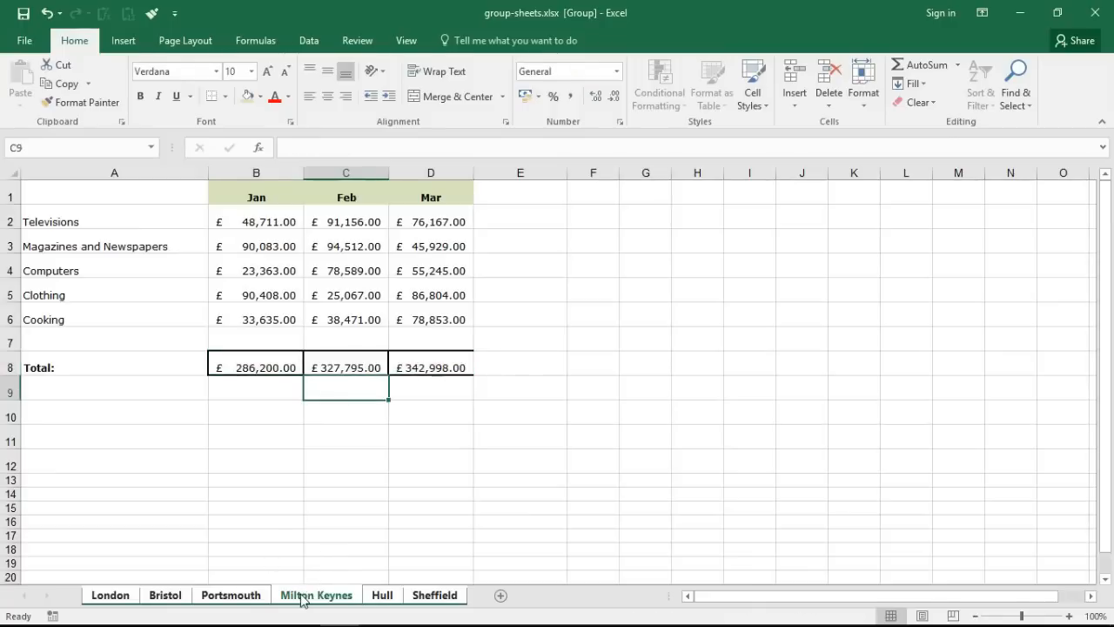
pyautogui.rightClick(317, 595)
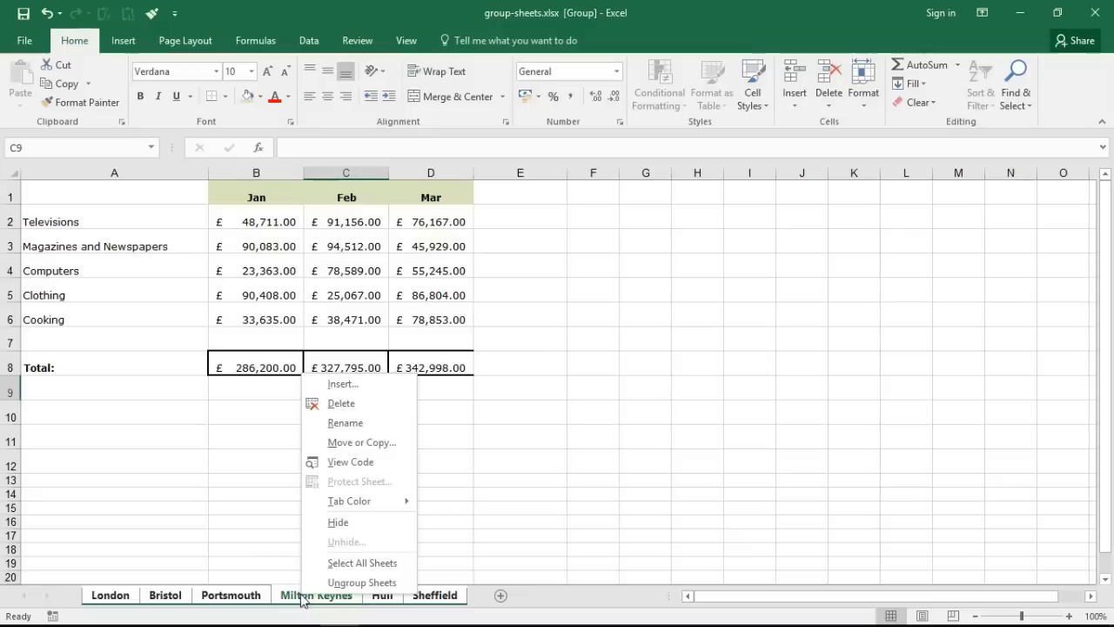
pyautogui.moveTo(362, 581)
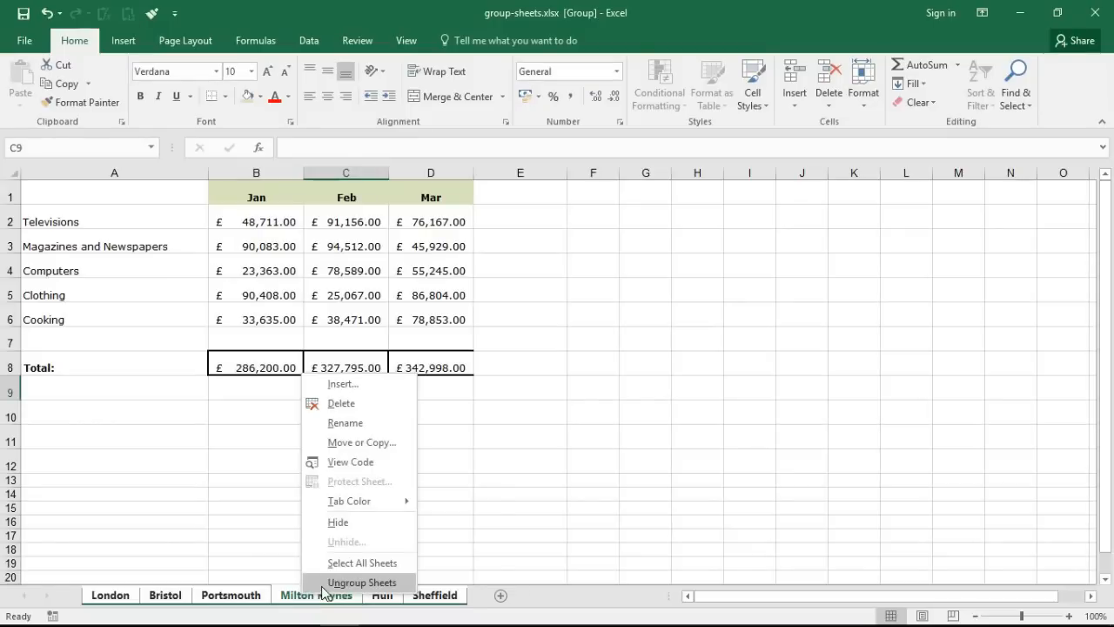
pyautogui.click(362, 581)
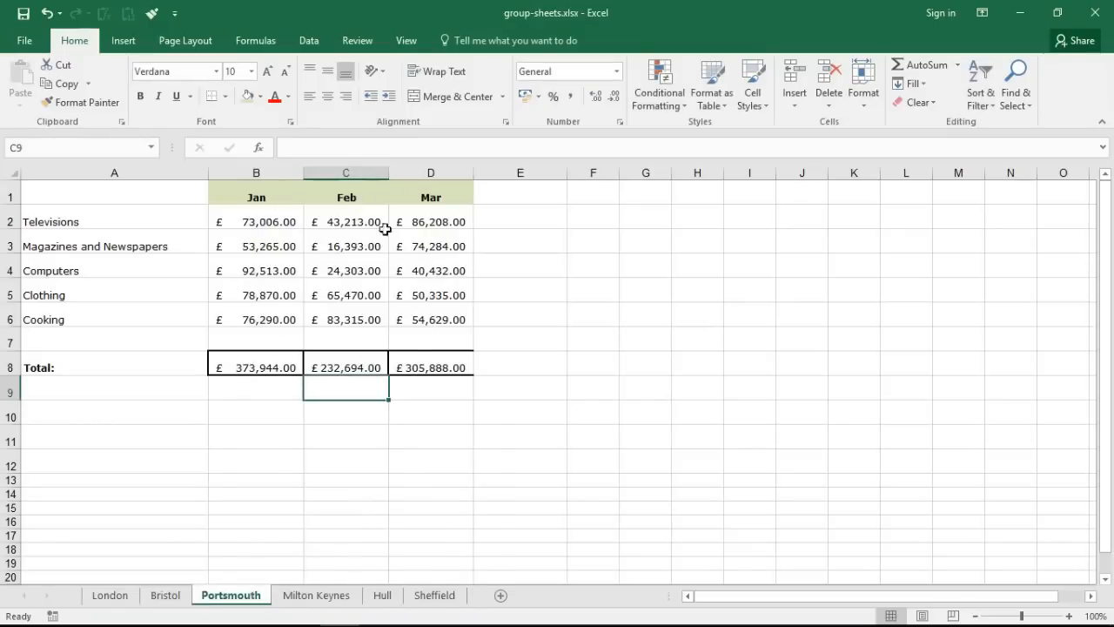
# Step: Check the Bristol and Sheffield totals, ending on London with £236,966.72, £290,601.26, £295,809.00
pyautogui.click(164, 596)
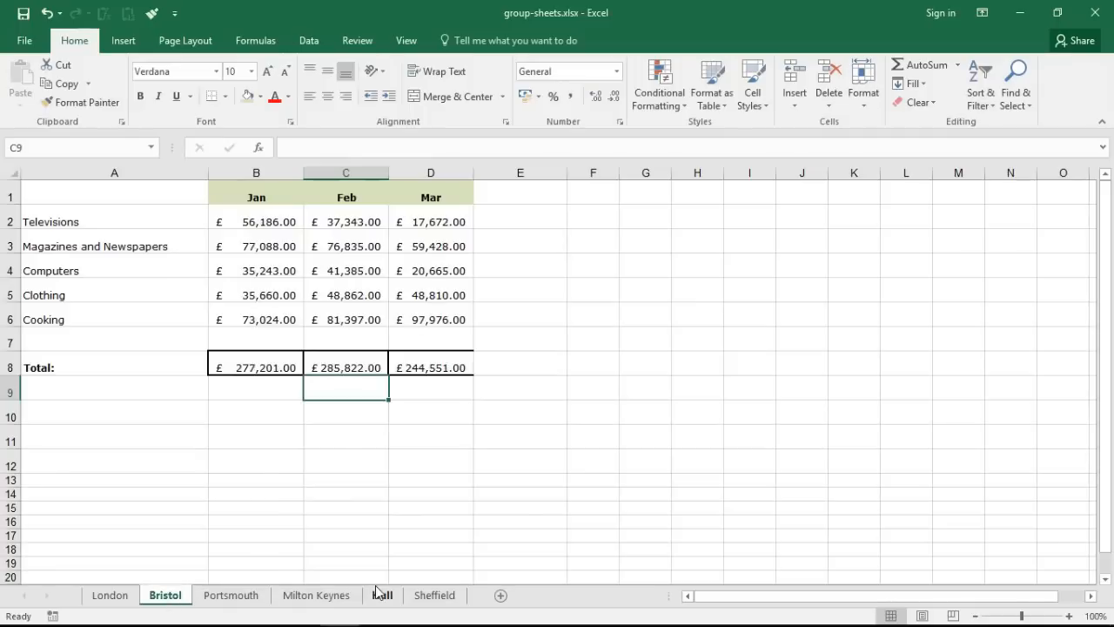
pyautogui.click(381, 596)
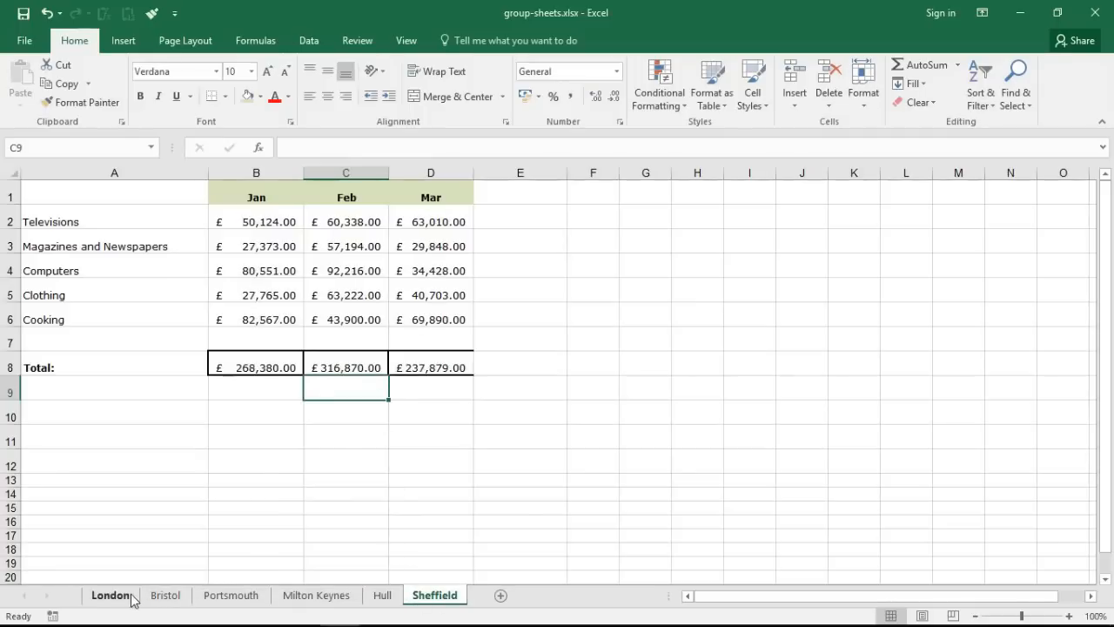
pyautogui.click(110, 595)
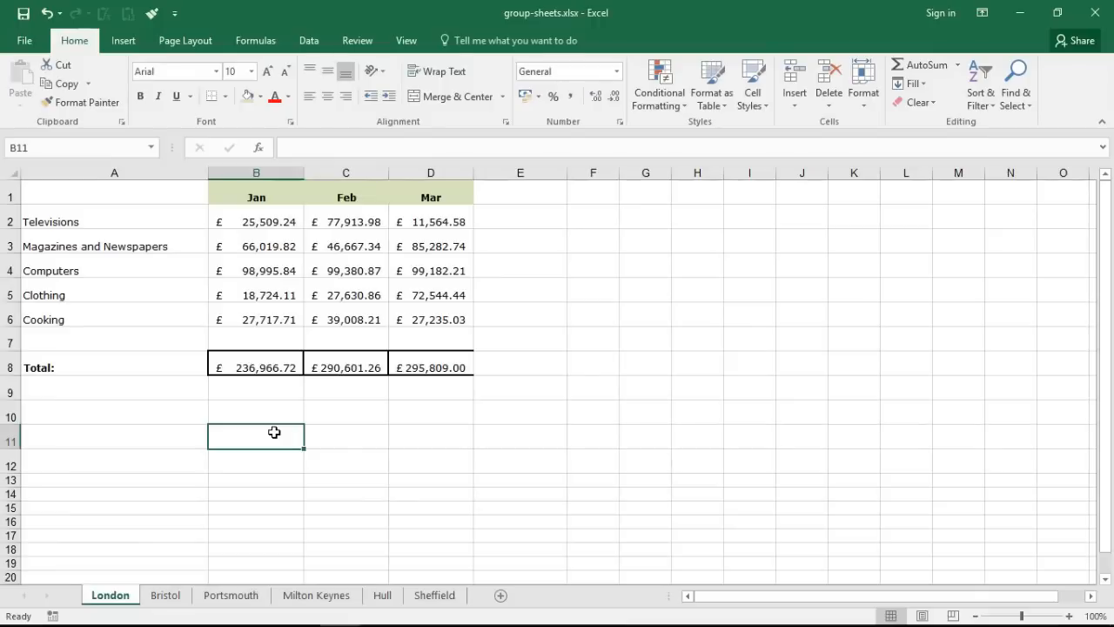
pyautogui.moveTo(362, 480)
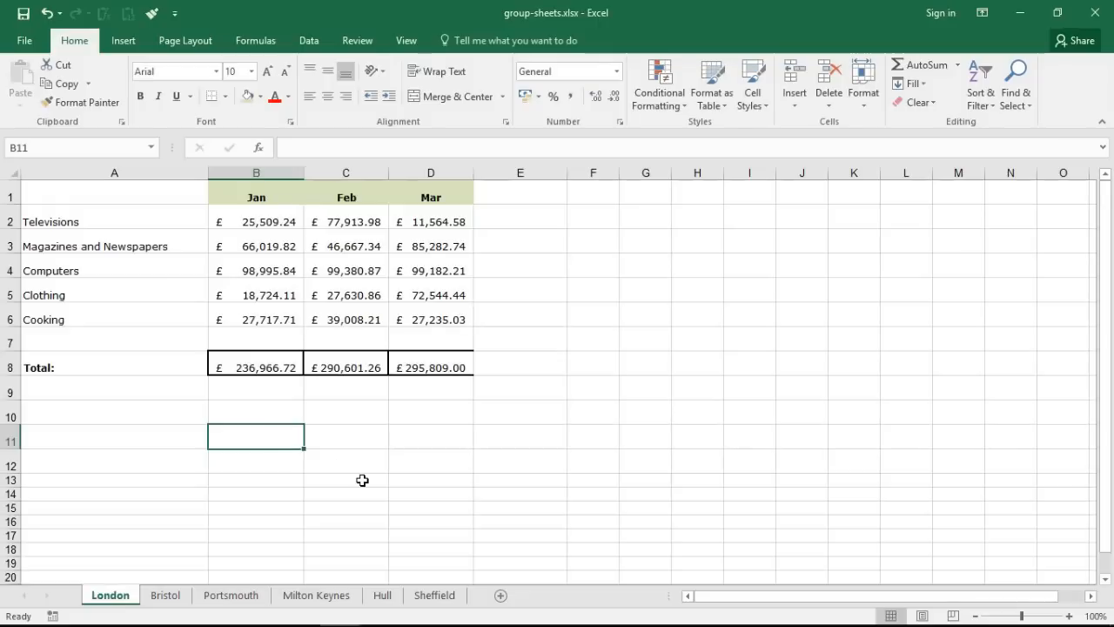
pyautogui.moveTo(230, 595)
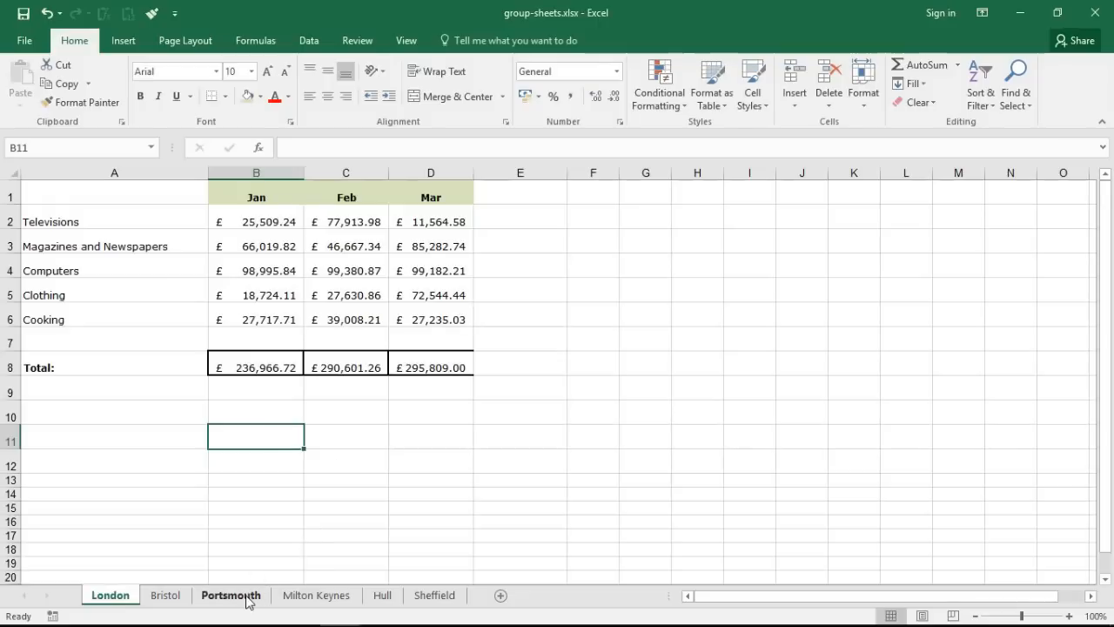
# Step: Select the Portsmouth, Hull and Sheffield tabs together and colour them blue
pyautogui.click(229, 596)
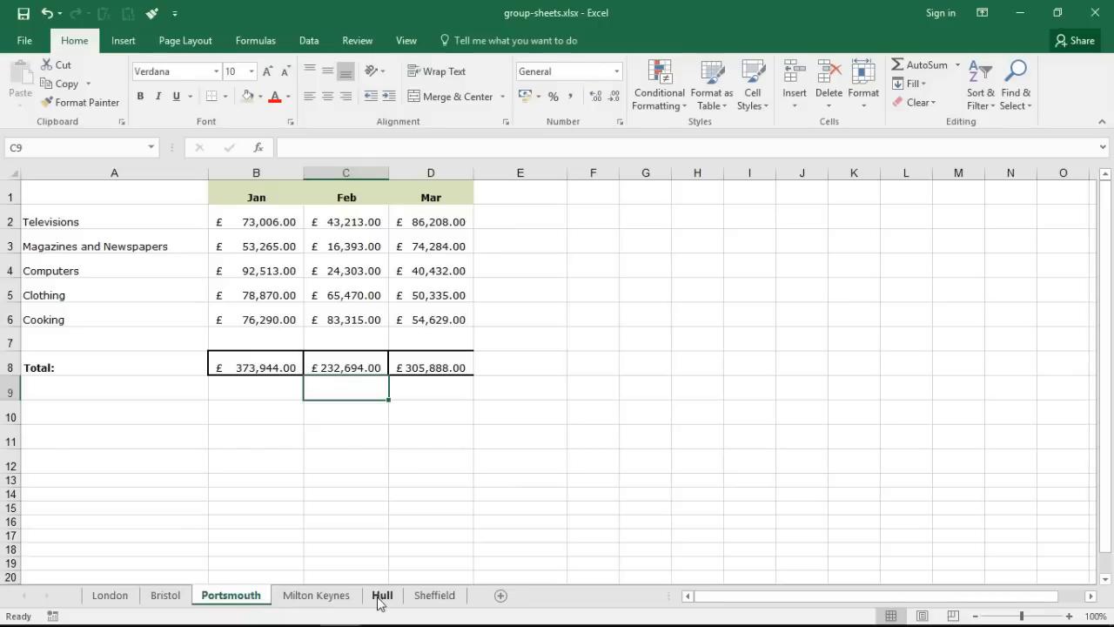
pyautogui.click(435, 596)
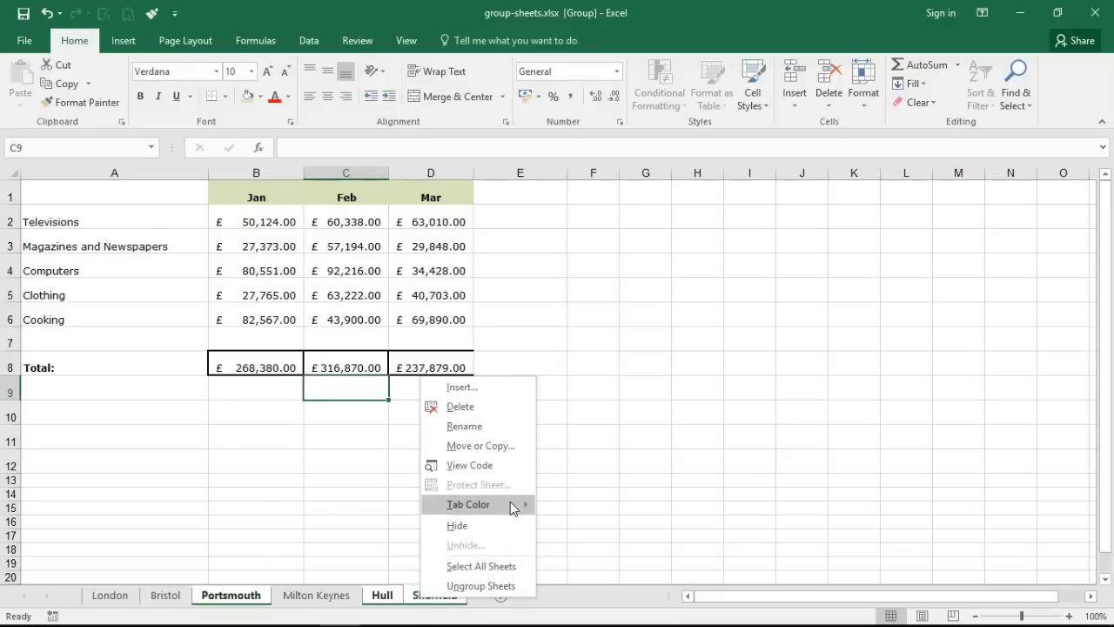
pyautogui.click(469, 504)
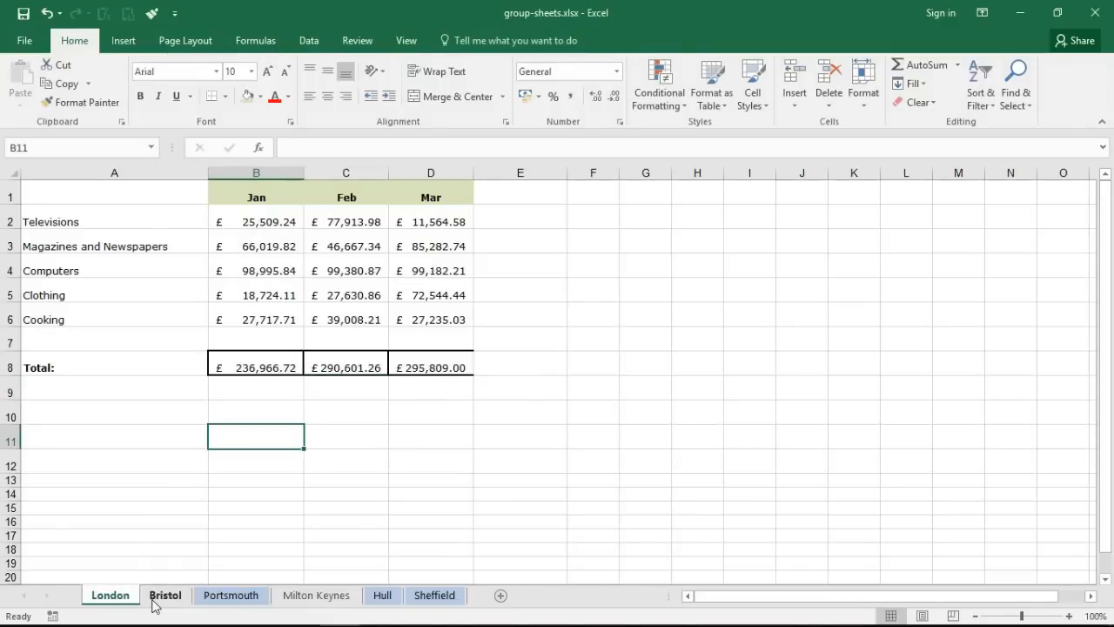
# Step: Select the London, Bristol and Milton Keynes tabs, colour them orange, and return to Hull
pyautogui.click(317, 596)
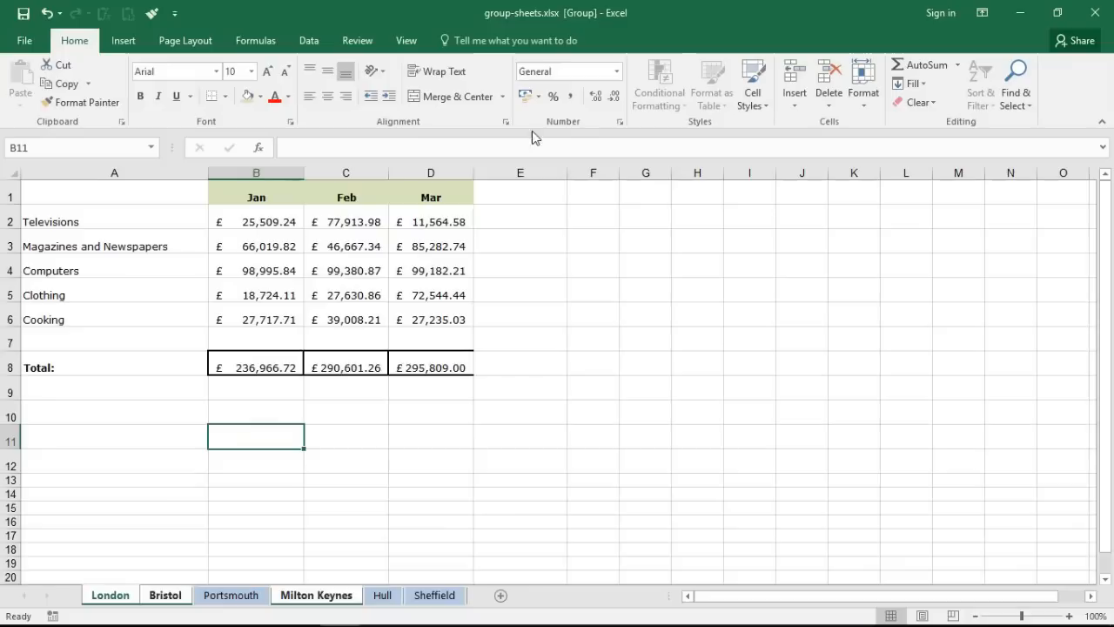
pyautogui.moveTo(590, 19)
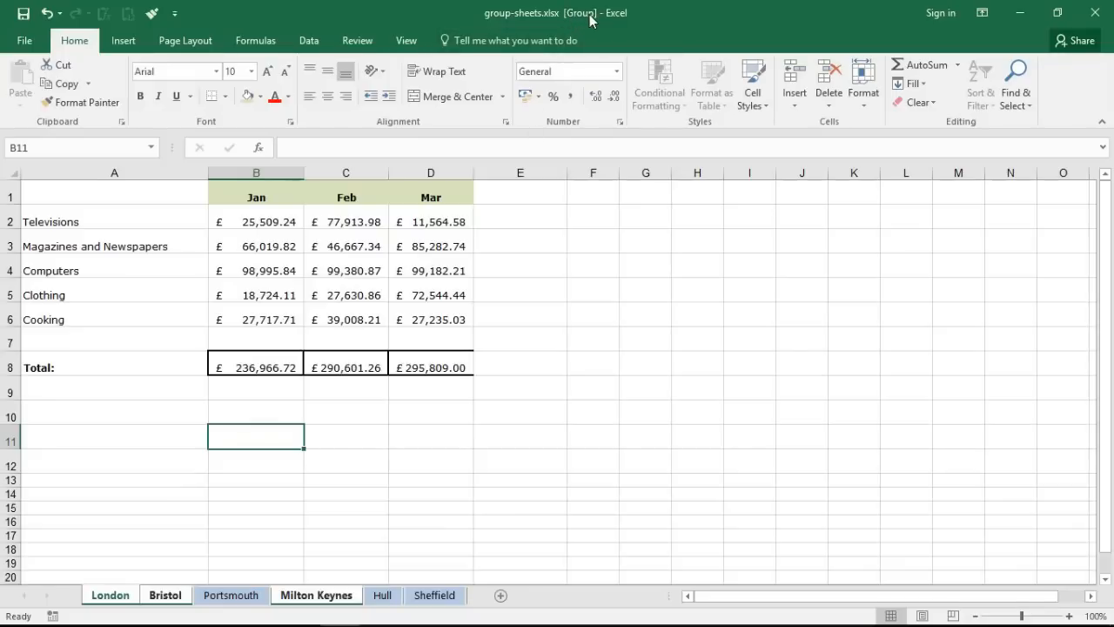
pyautogui.moveTo(453, 265)
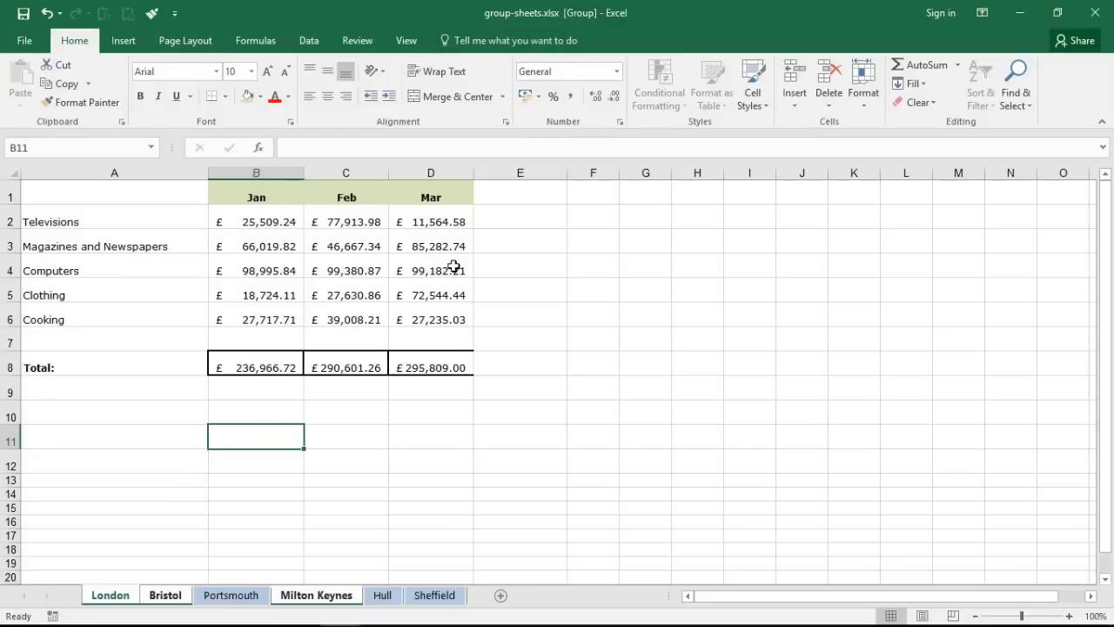
pyautogui.moveTo(317, 606)
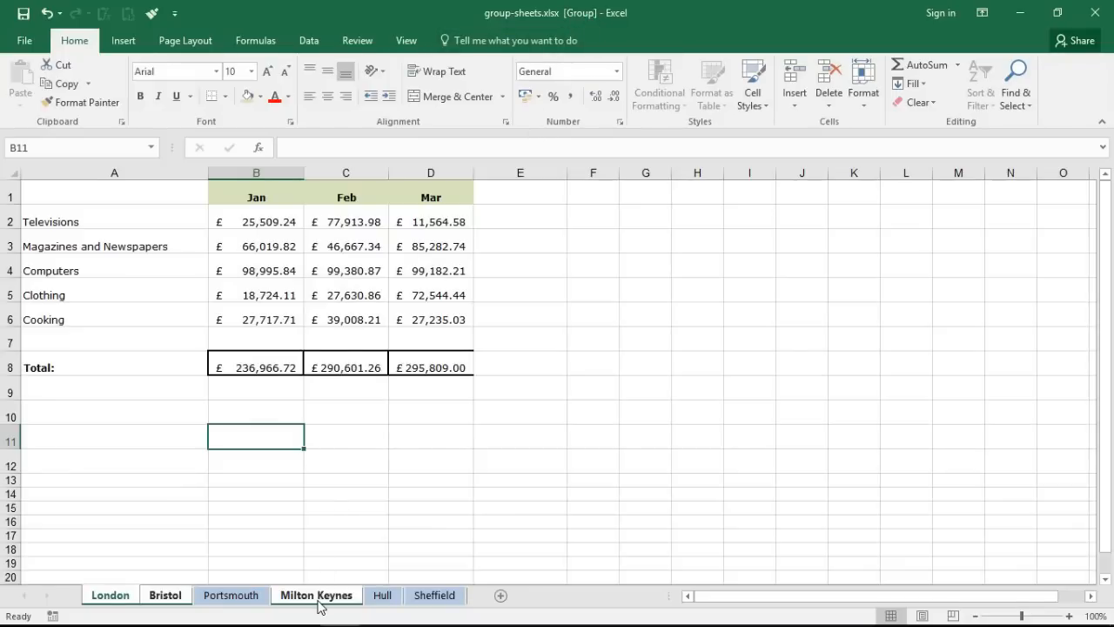
pyautogui.rightClick(317, 596)
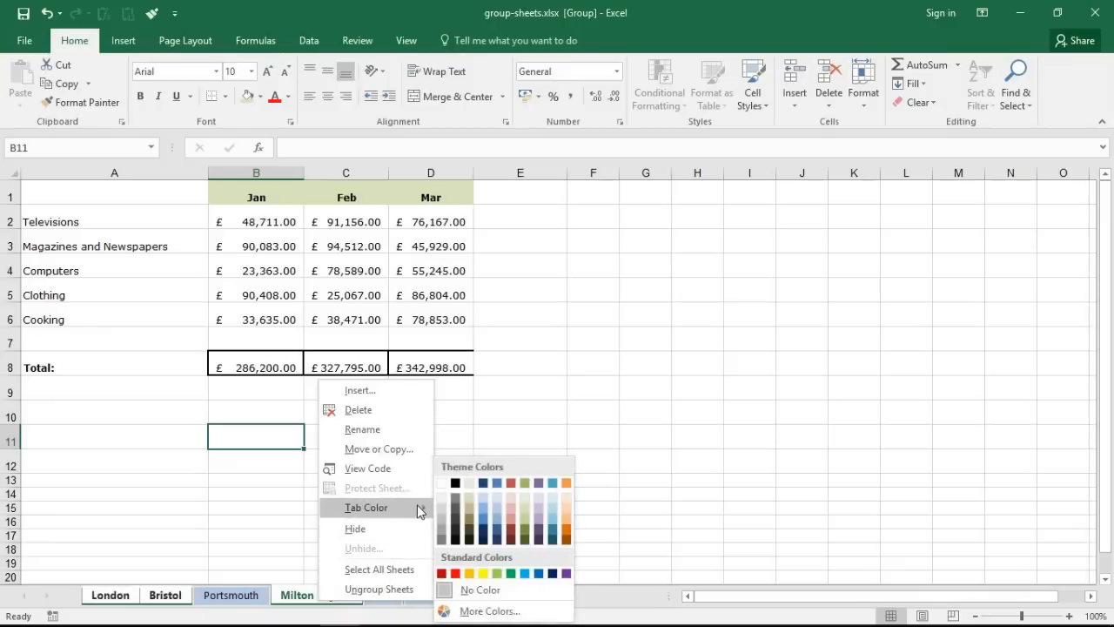
pyautogui.moveTo(568, 523)
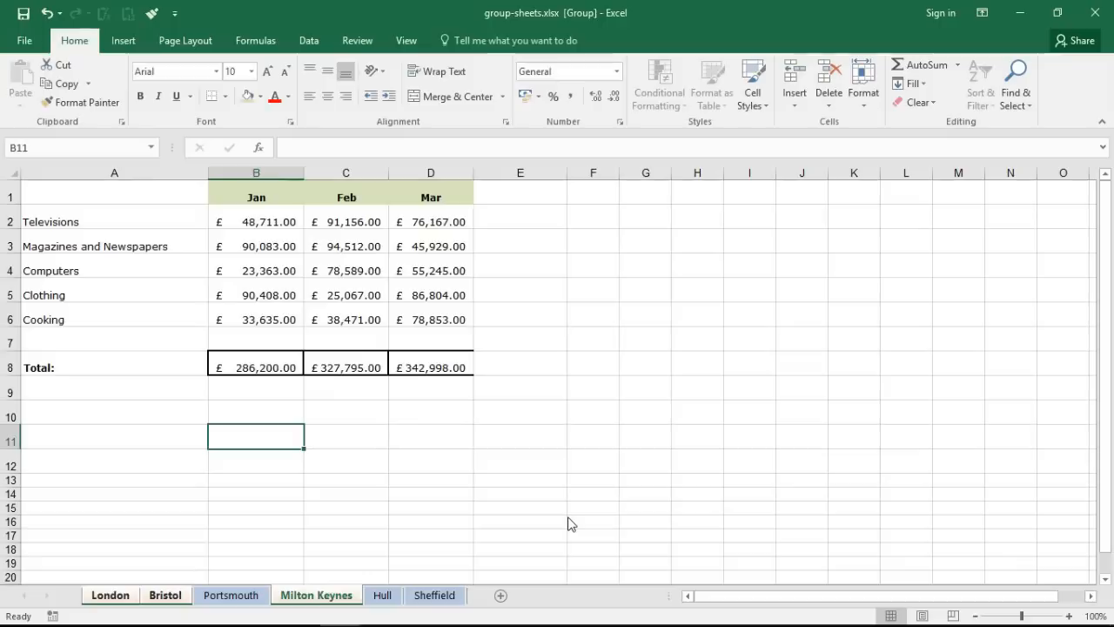
pyautogui.click(432, 495)
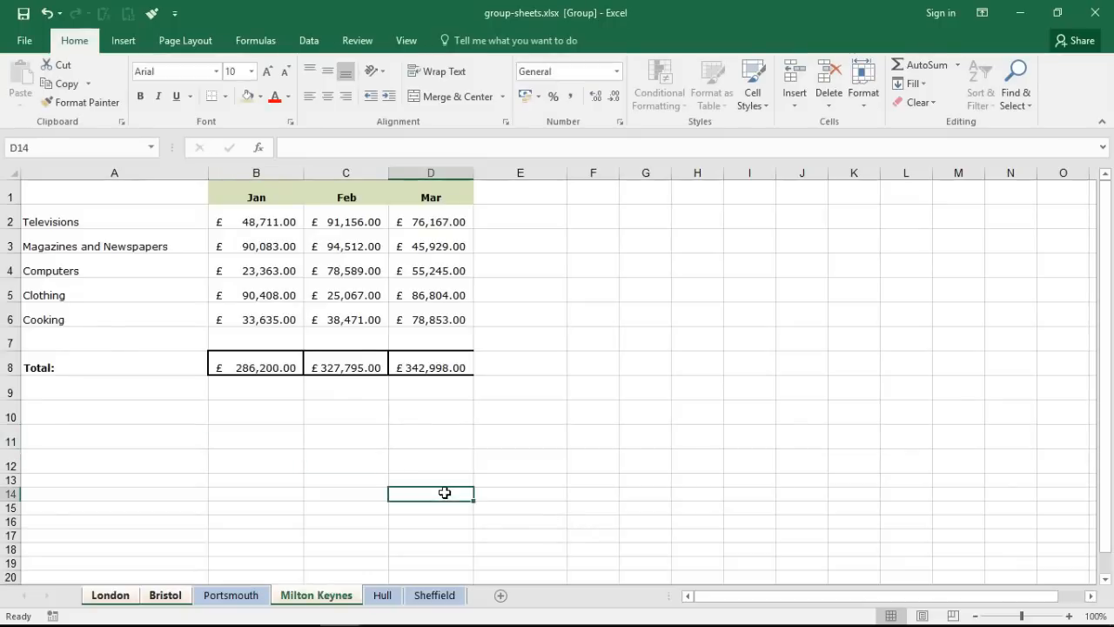
pyautogui.click(256, 494)
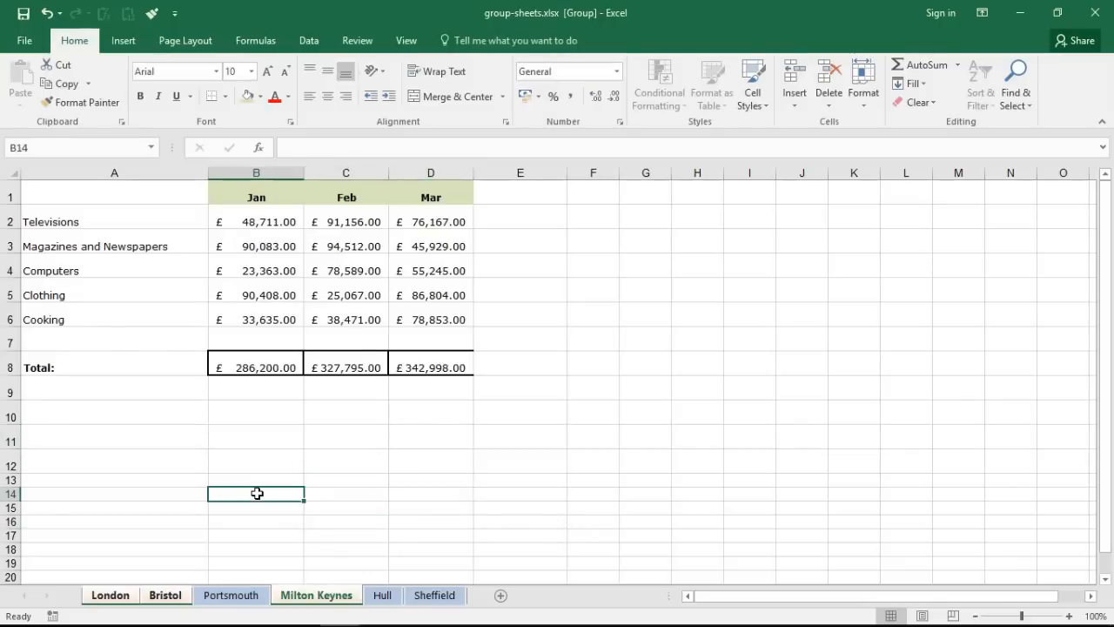
pyautogui.moveTo(331, 568)
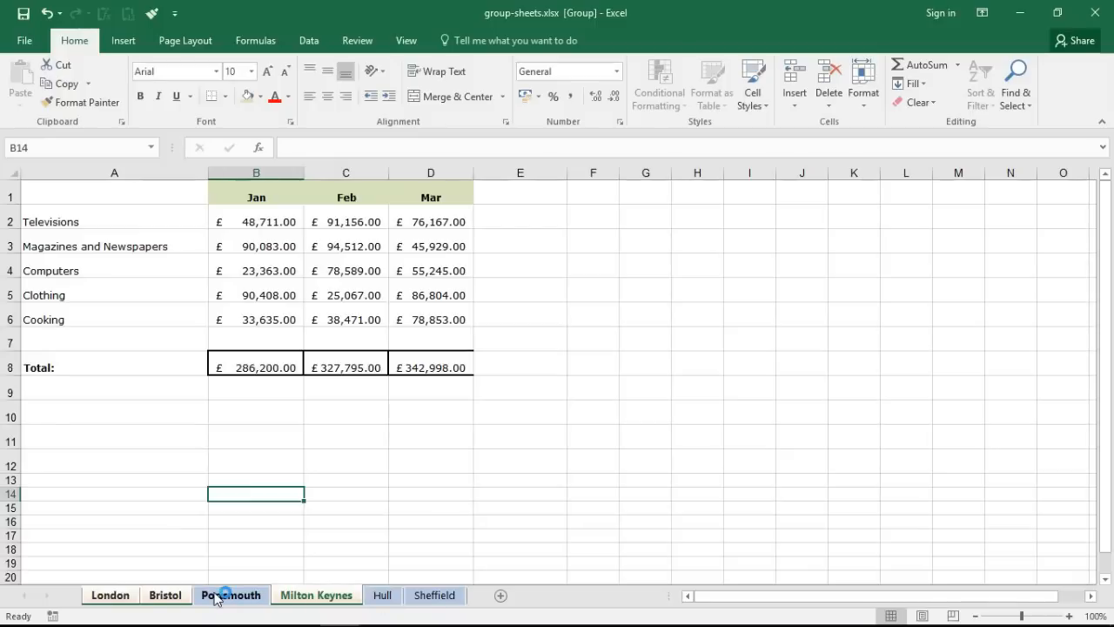
pyautogui.click(381, 595)
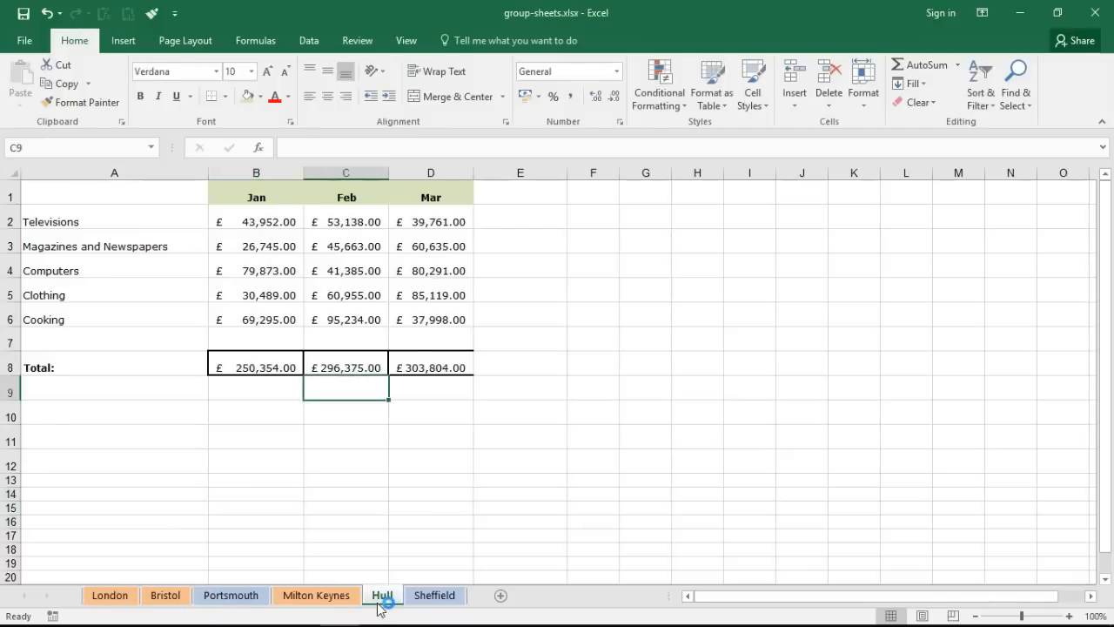
# Step: Review the blue Hull and orange Bristol tabs, ending on Bristol's totals £277,201, £285,822, £244,551
pyautogui.click(432, 494)
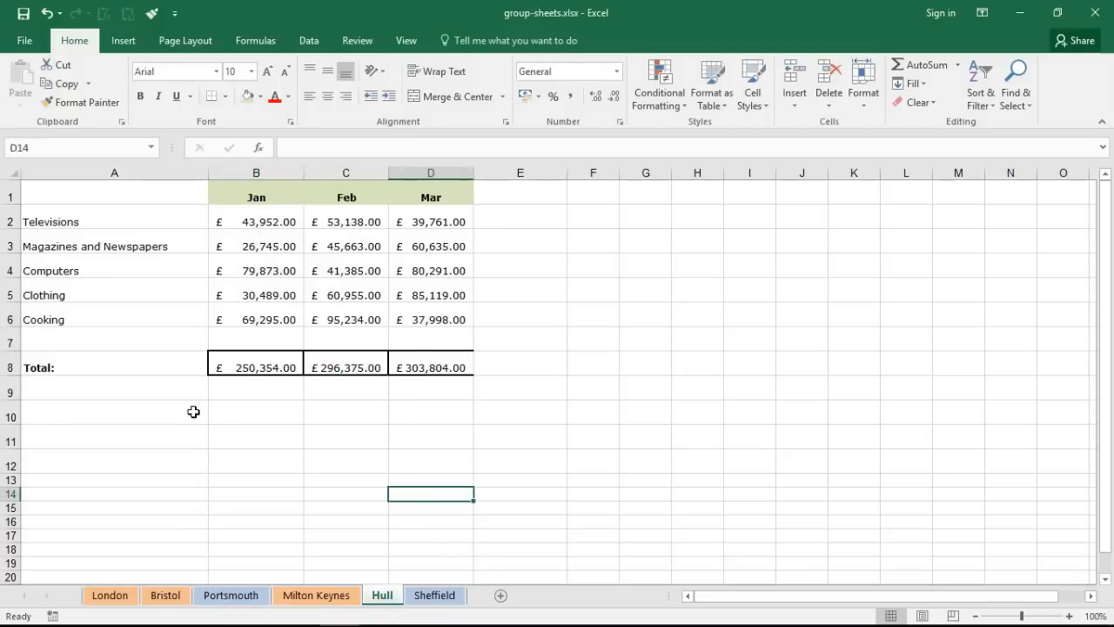
pyautogui.click(115, 411)
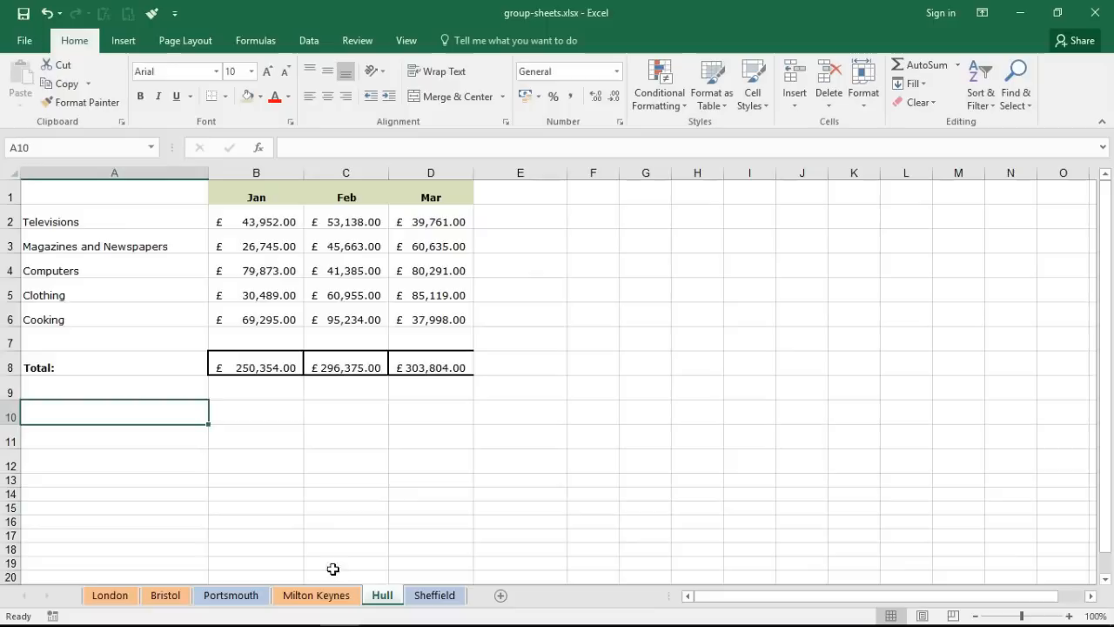
pyautogui.moveTo(365, 521)
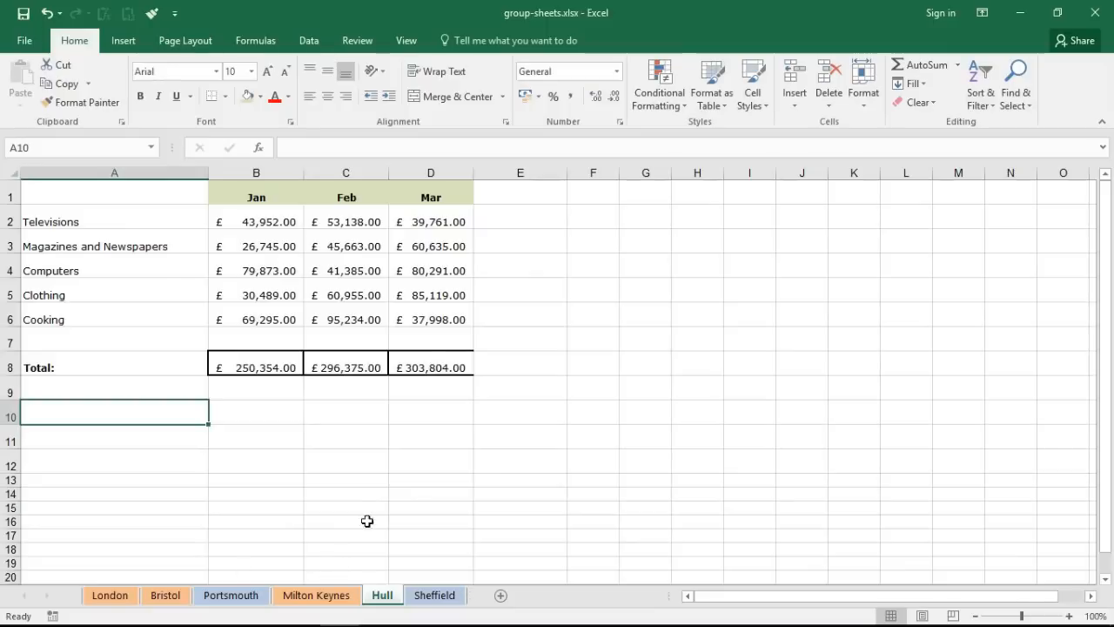
pyautogui.click(164, 595)
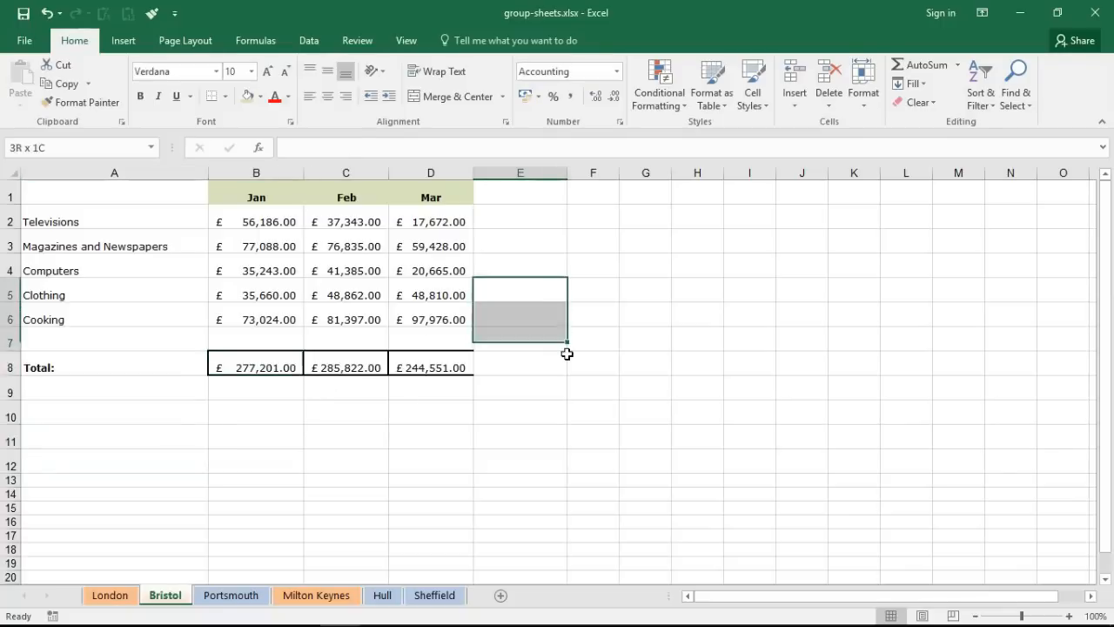
pyautogui.click(254, 410)
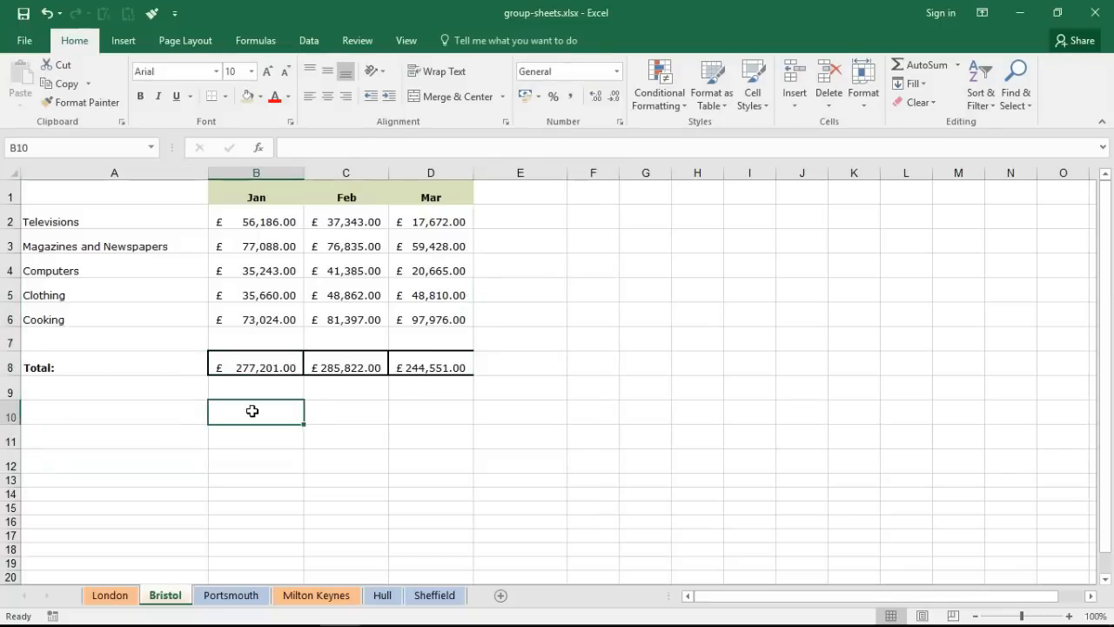